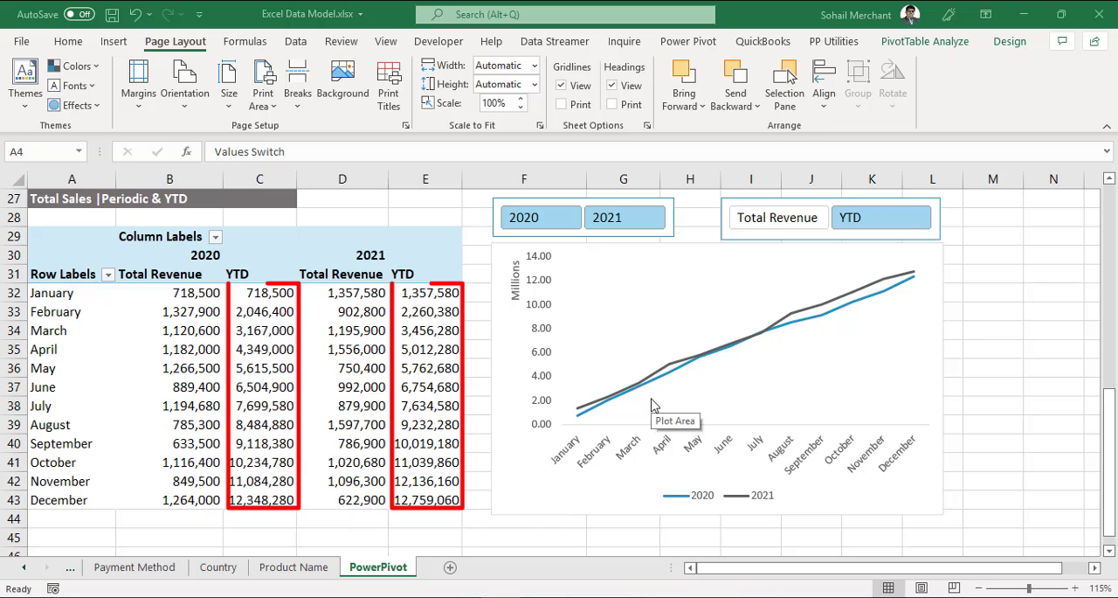
Demo the finished chart by filtering to 2020 then 2021 and switching between YTD and Total Revenue
{"action": "left_click", "coordinate": [776, 216]}
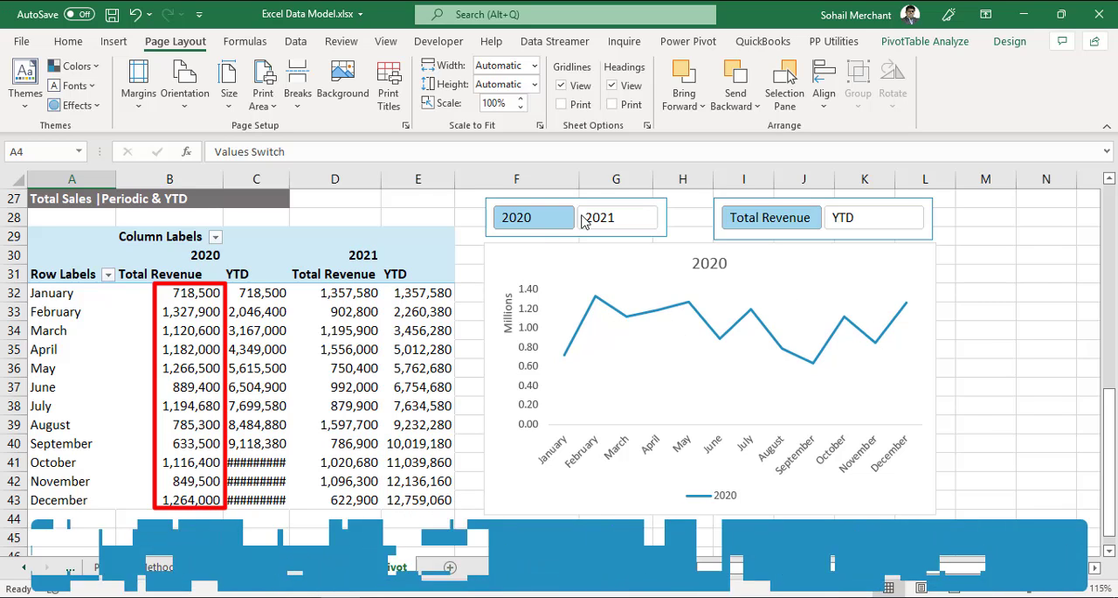
{"action": "left_click", "coordinate": [597, 217]}
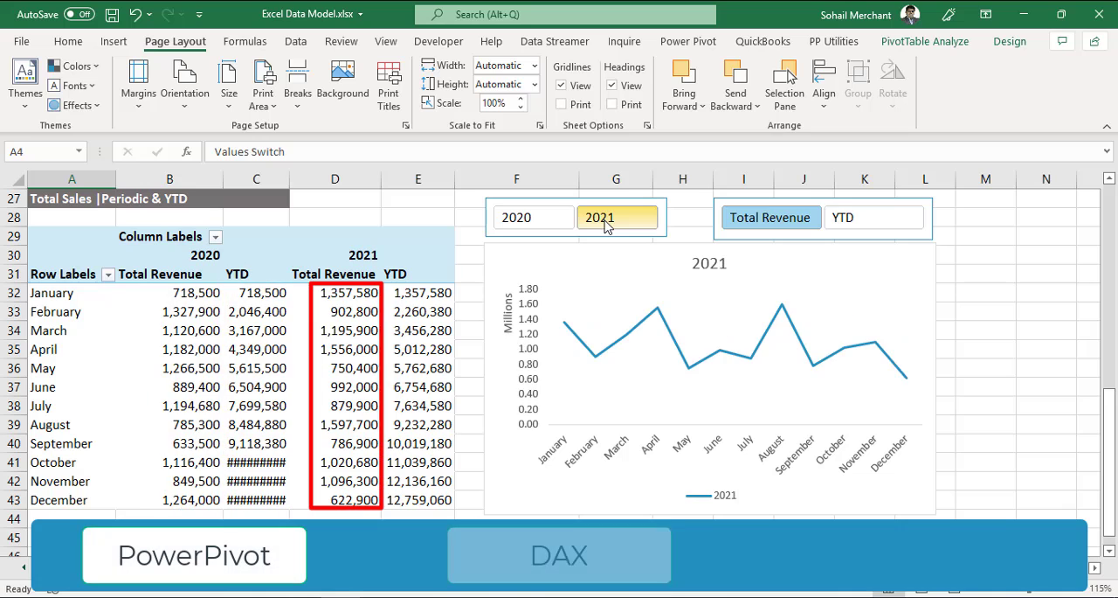
{"action": "left_click", "coordinate": [533, 217]}
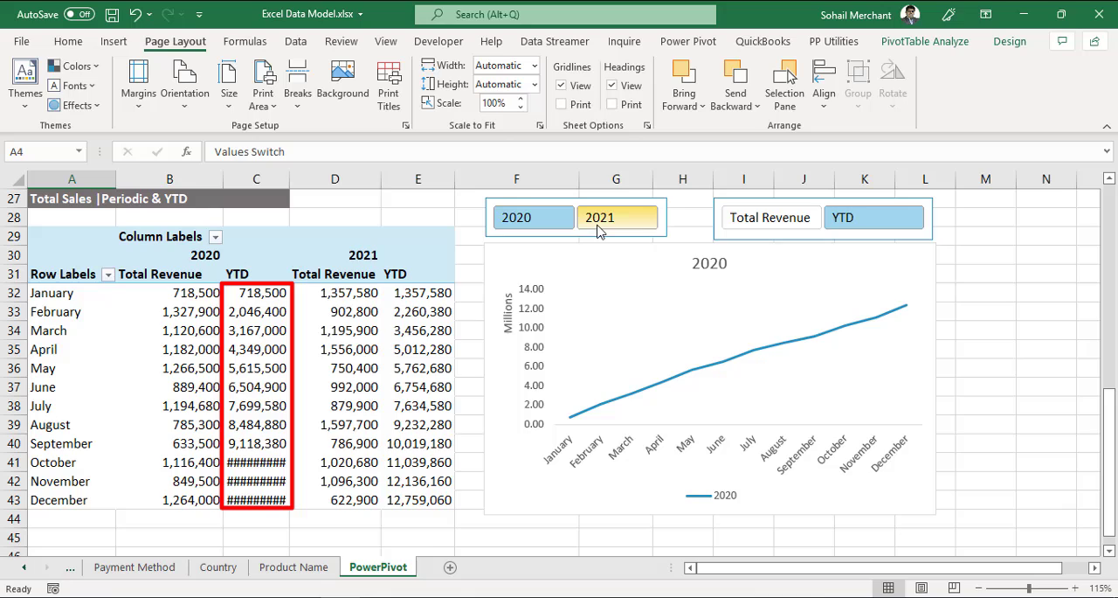
{"action": "left_click", "coordinate": [617, 216]}
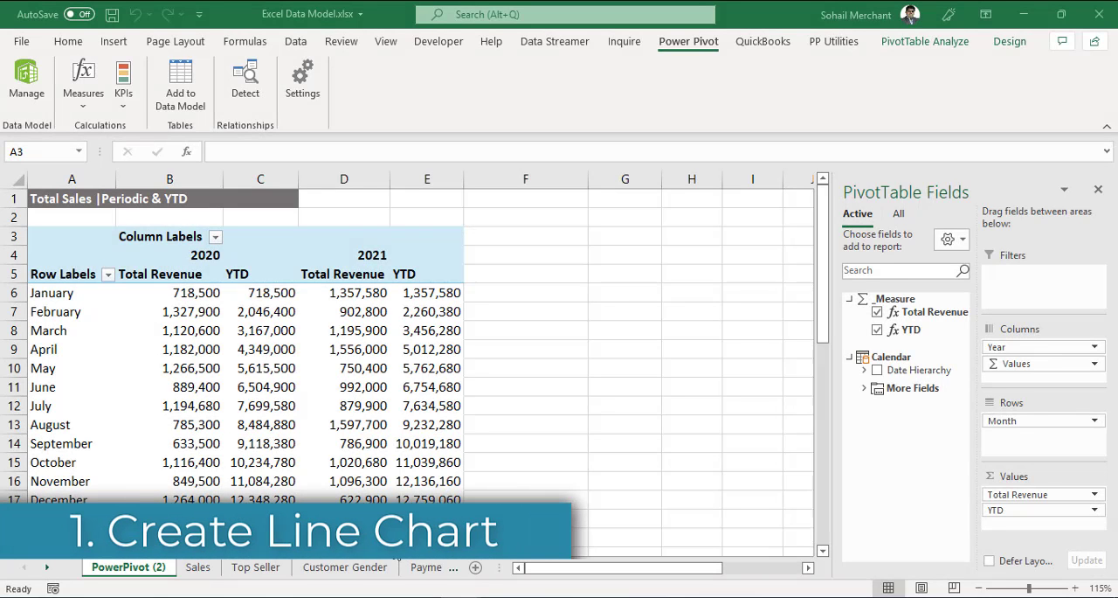
Insert a Line PivotChart of Total Revenue and YTD from a selected pivot table cell
{"action": "left_click", "coordinate": [72, 236]}
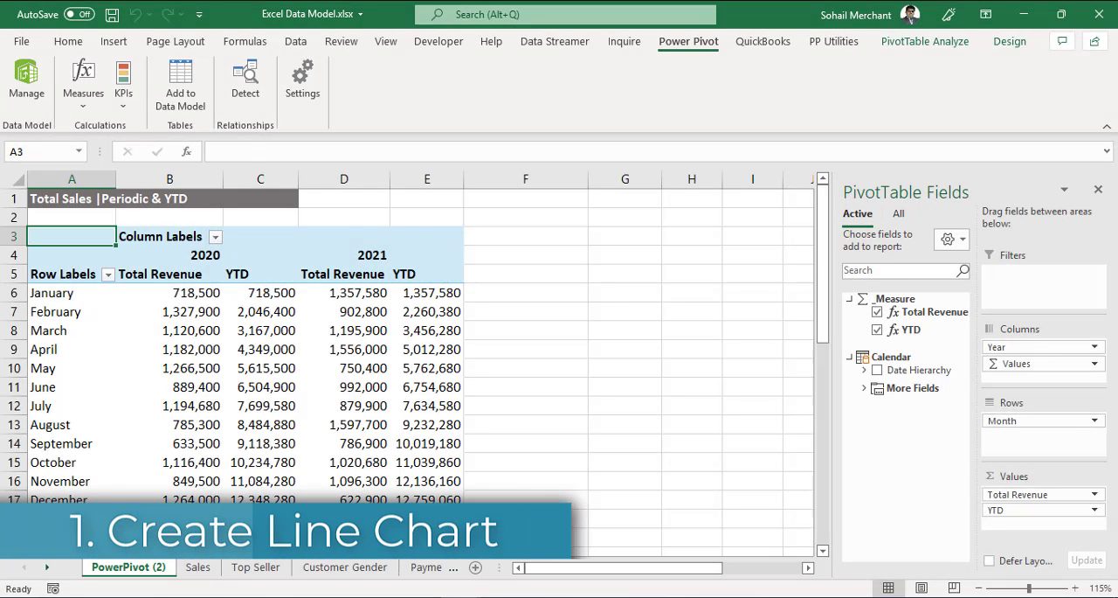
{"action": "left_click", "coordinate": [343, 349]}
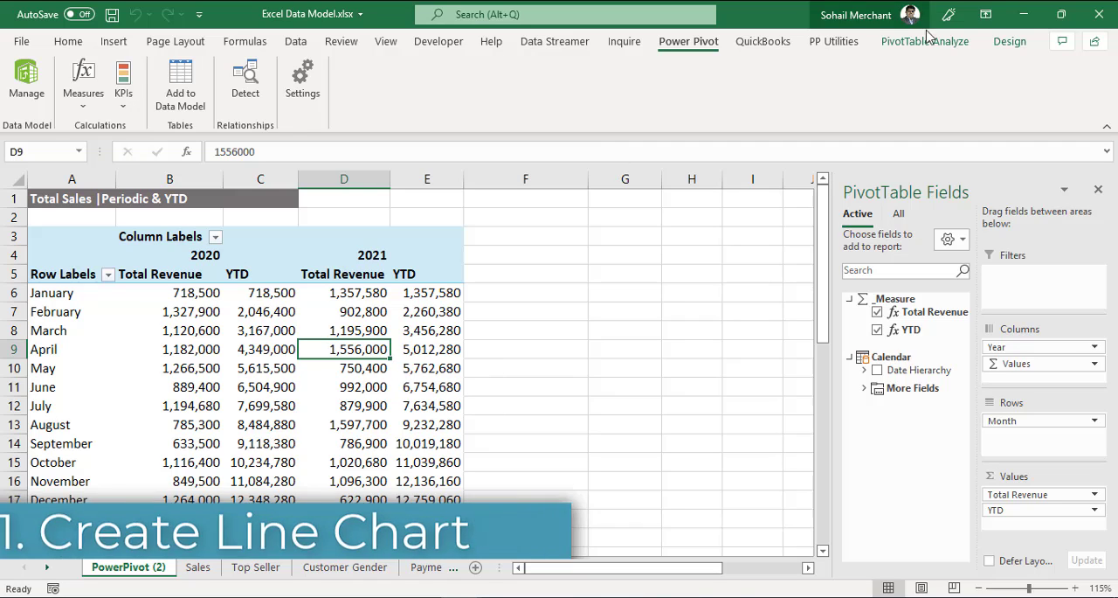
{"action": "left_click", "coordinate": [926, 42]}
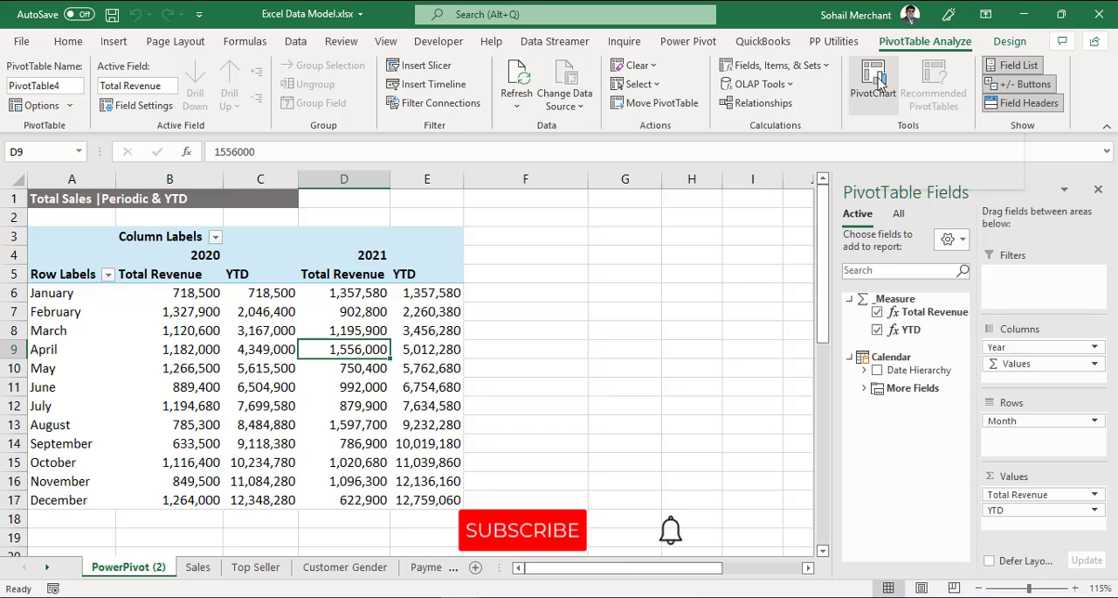
{"action": "left_click", "coordinate": [873, 79]}
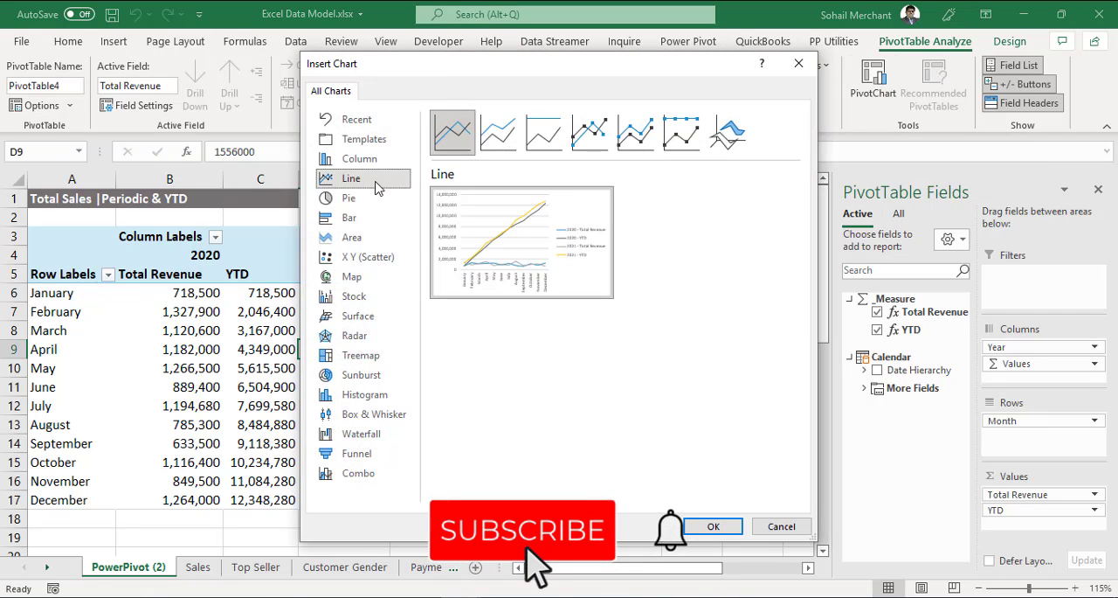
{"action": "left_click", "coordinate": [713, 526]}
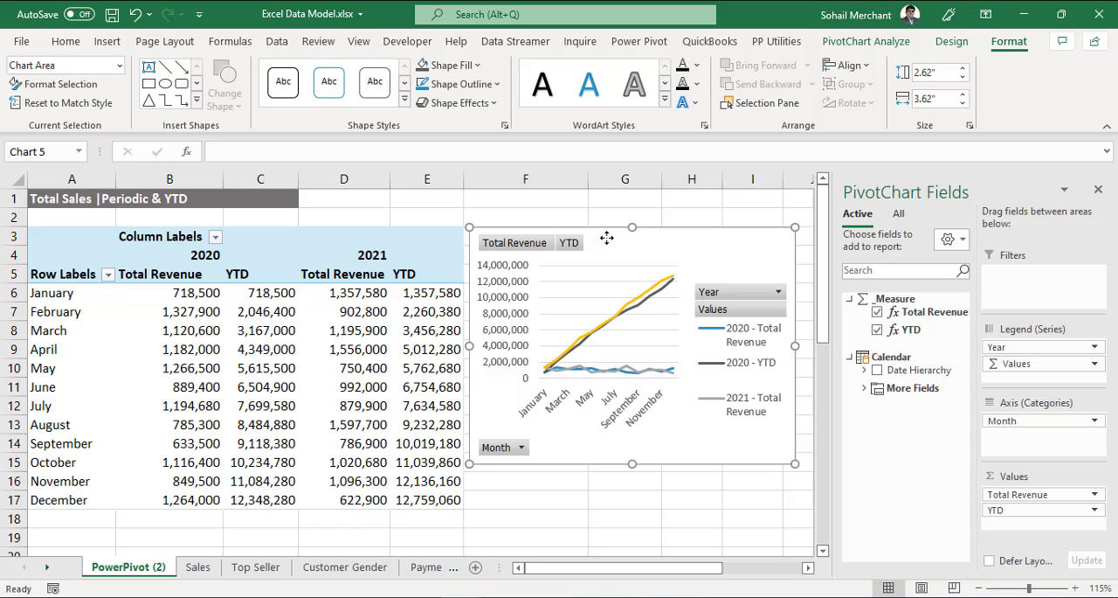
{"action": "mouse_move", "coordinate": [755, 242]}
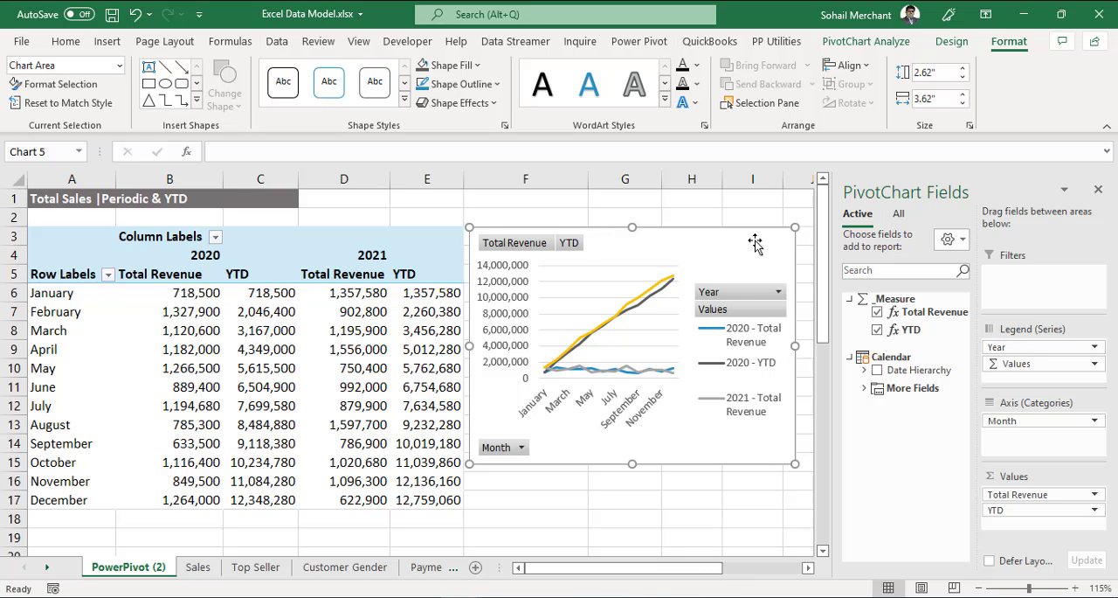
{"action": "mouse_move", "coordinate": [894, 254]}
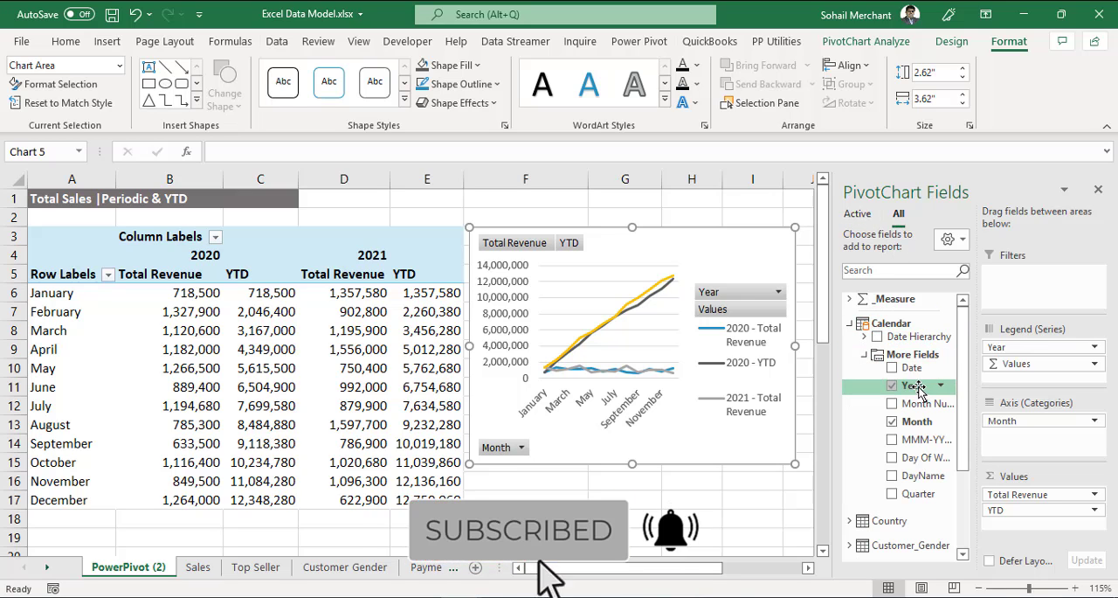
Insert a Year slicer with 2020 and 2021 laid out in two columns
{"action": "left_click", "coordinate": [941, 384]}
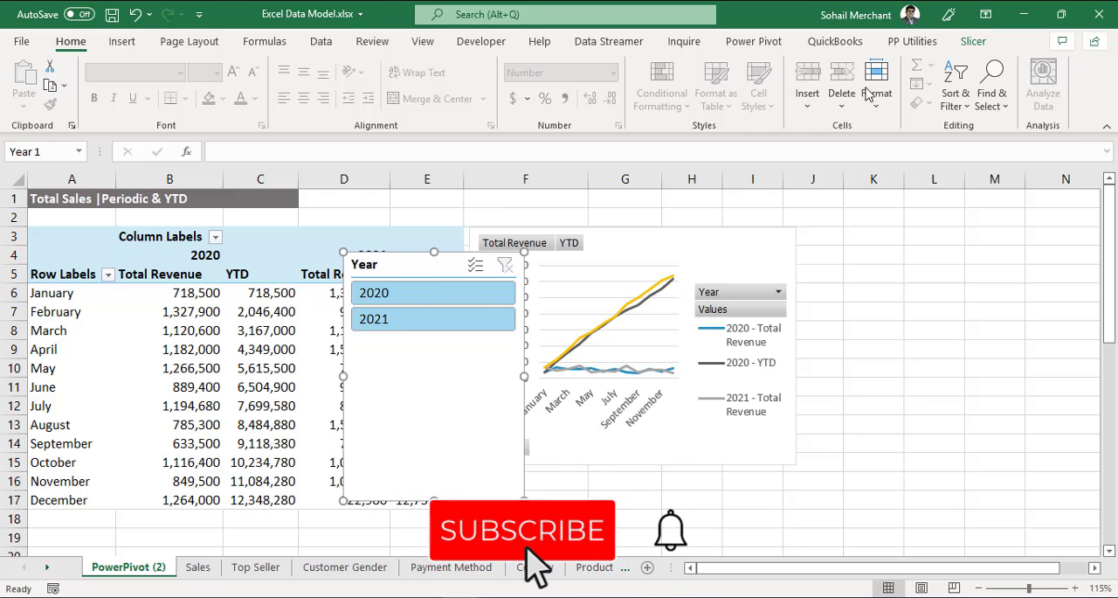
{"action": "left_click", "coordinate": [971, 42]}
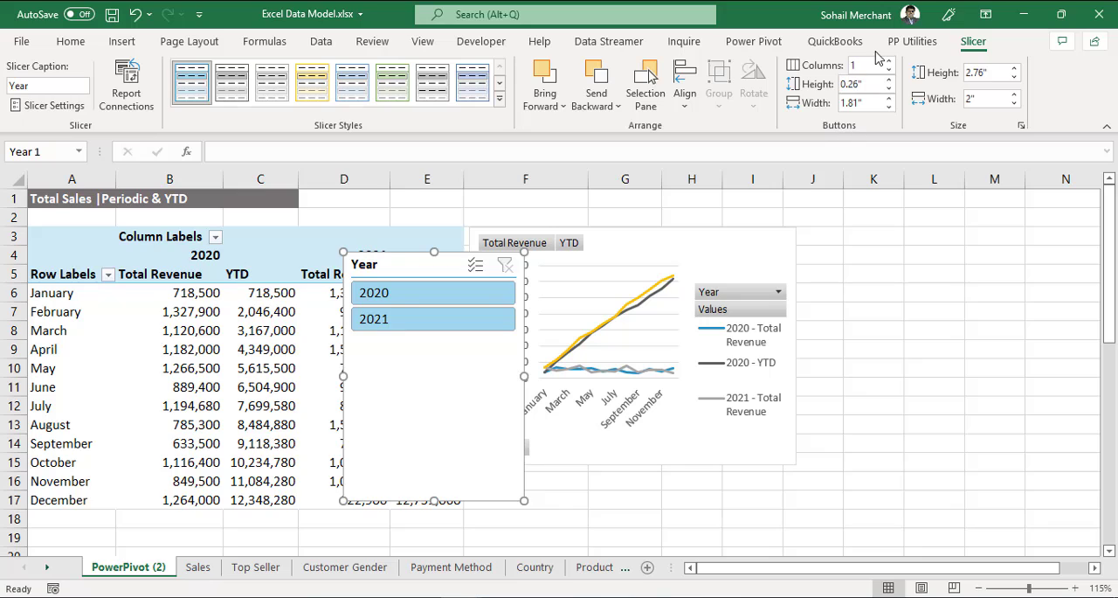
{"action": "left_click", "coordinate": [865, 65]}
{"action": "type", "text": "2"}
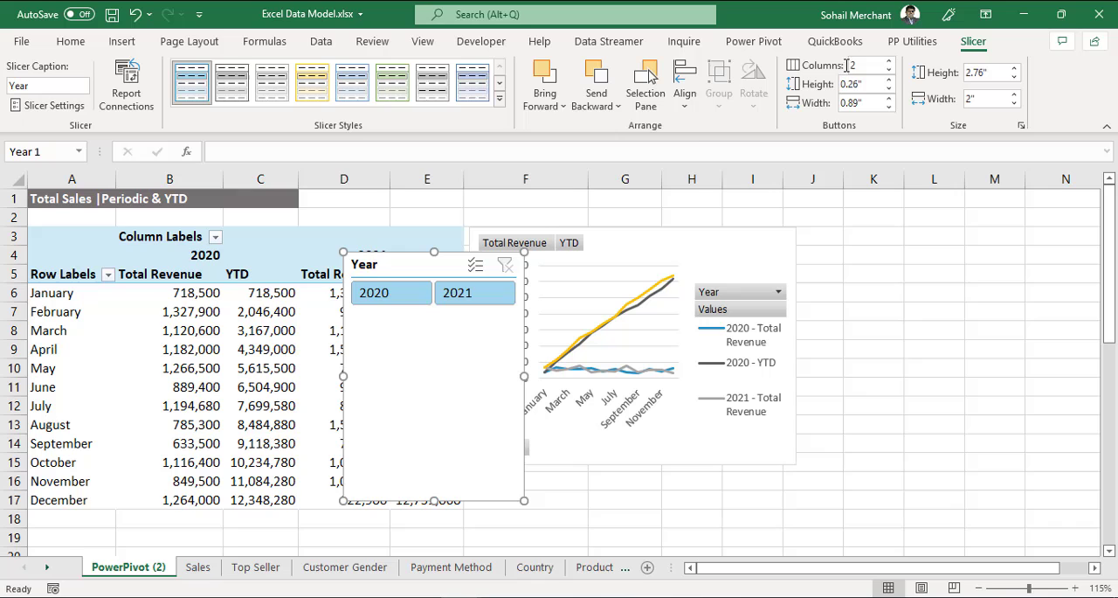
Hide the Year slicer's header through Slicer Settings
{"action": "right_click", "coordinate": [391, 292]}
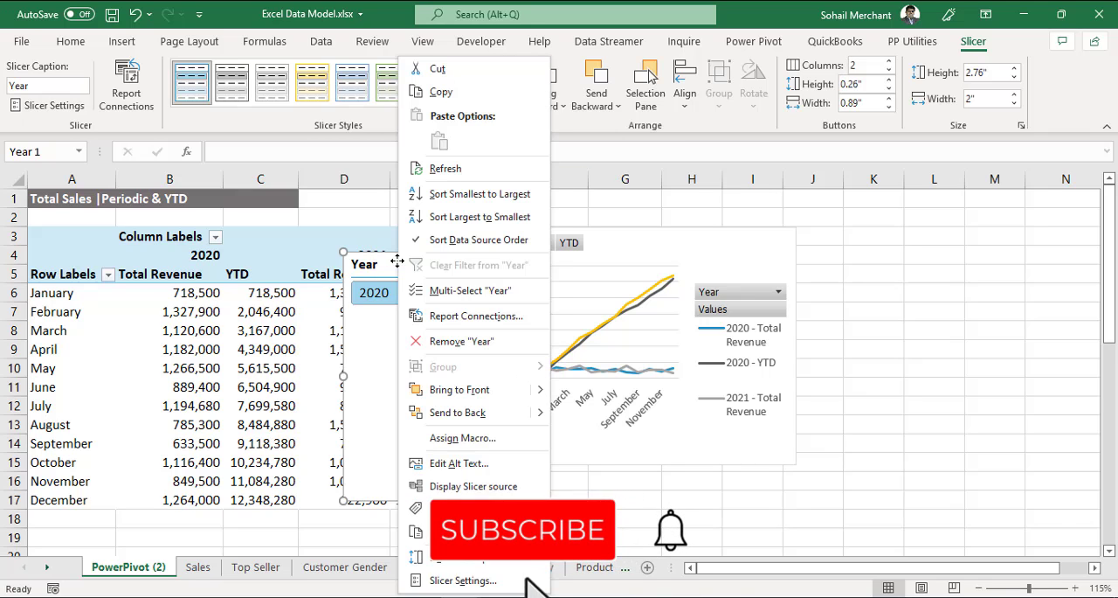
{"action": "left_click", "coordinate": [463, 580]}
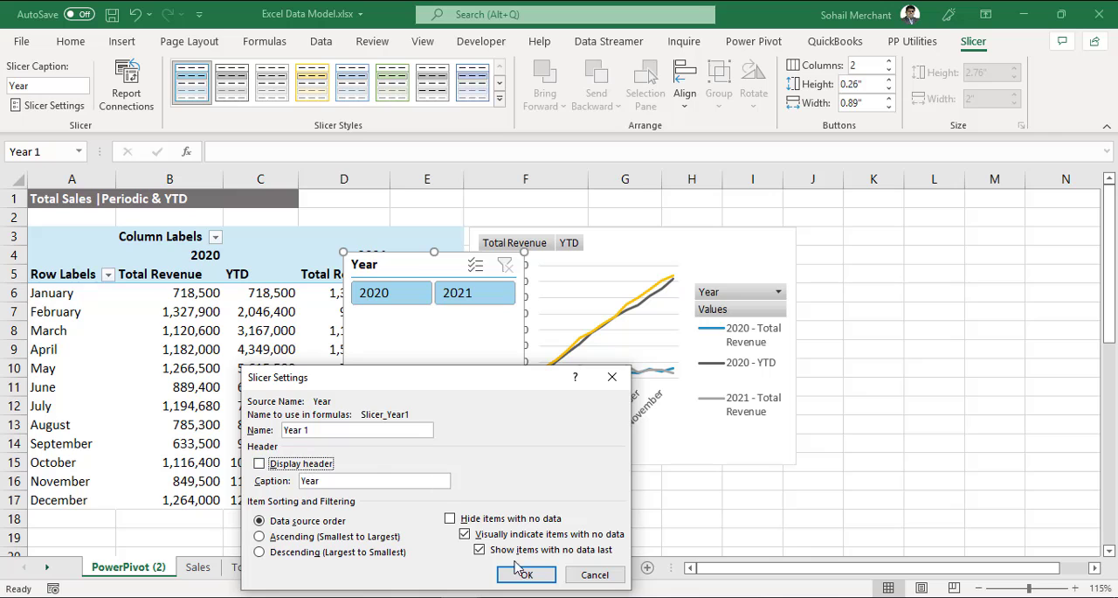
{"action": "left_click", "coordinate": [524, 573]}
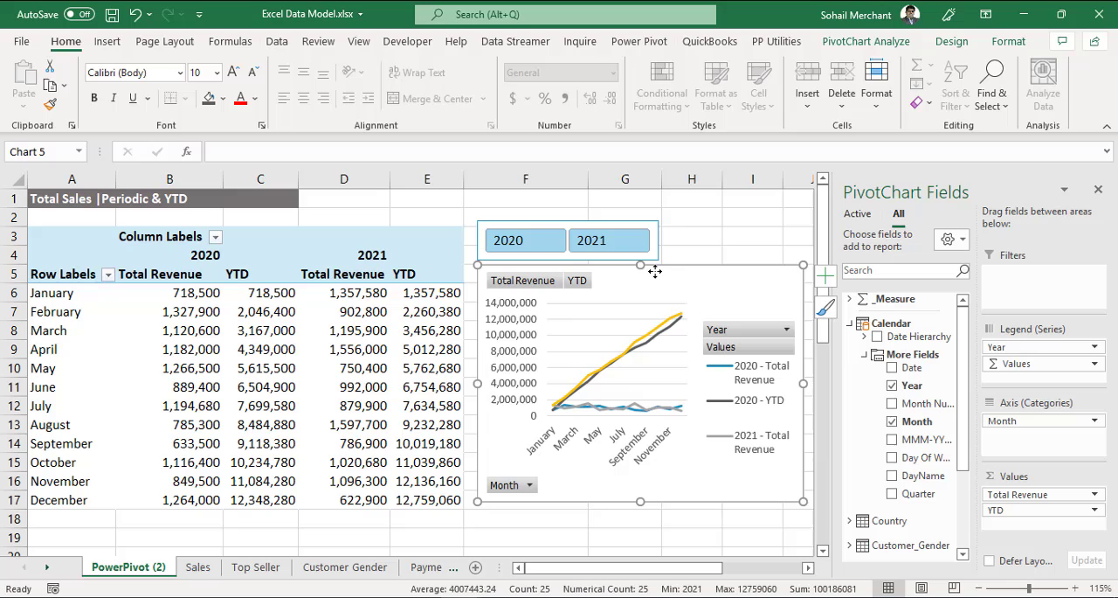
Hide all field buttons on the chart, leaving just lines, axes and legend
{"action": "right_click", "coordinate": [523, 279]}
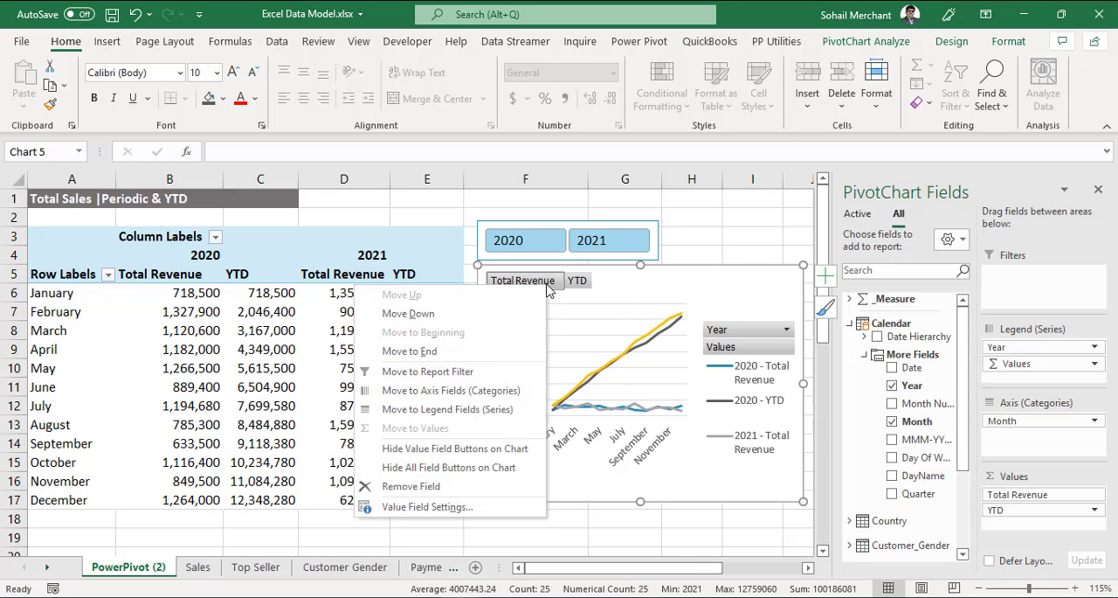
{"action": "mouse_move", "coordinate": [440, 468]}
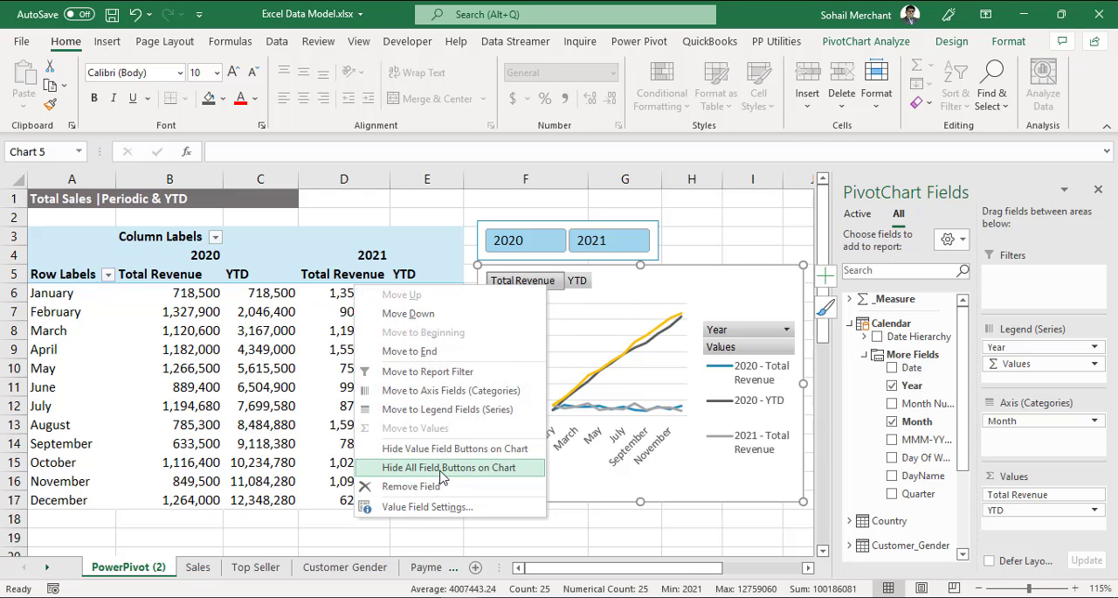
{"action": "left_click", "coordinate": [449, 467]}
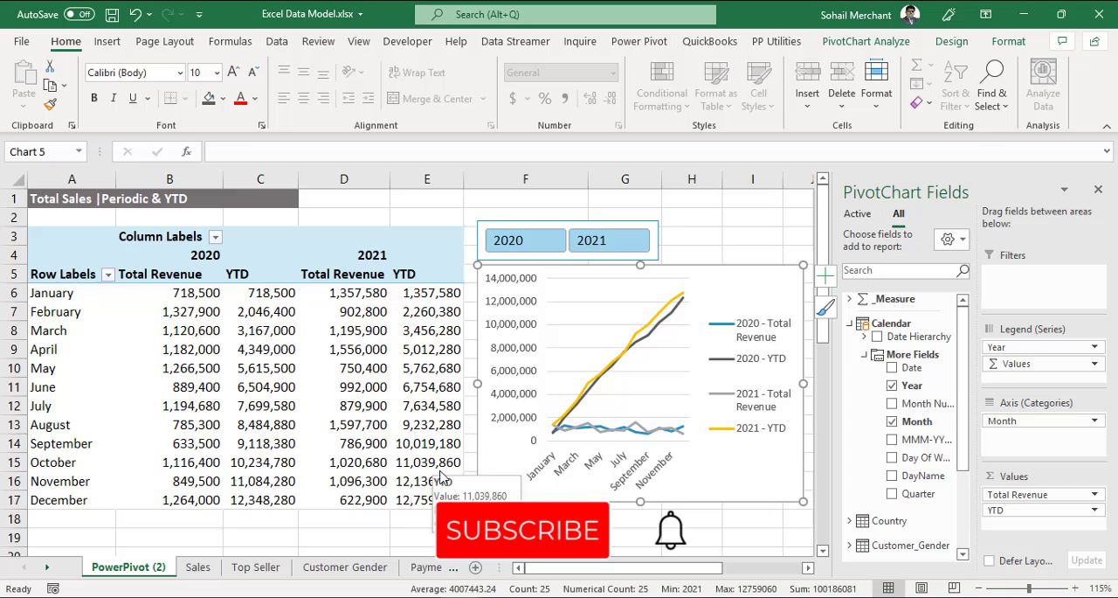
{"action": "scroll", "scroll_direction": "right", "scroll_amount": 3}
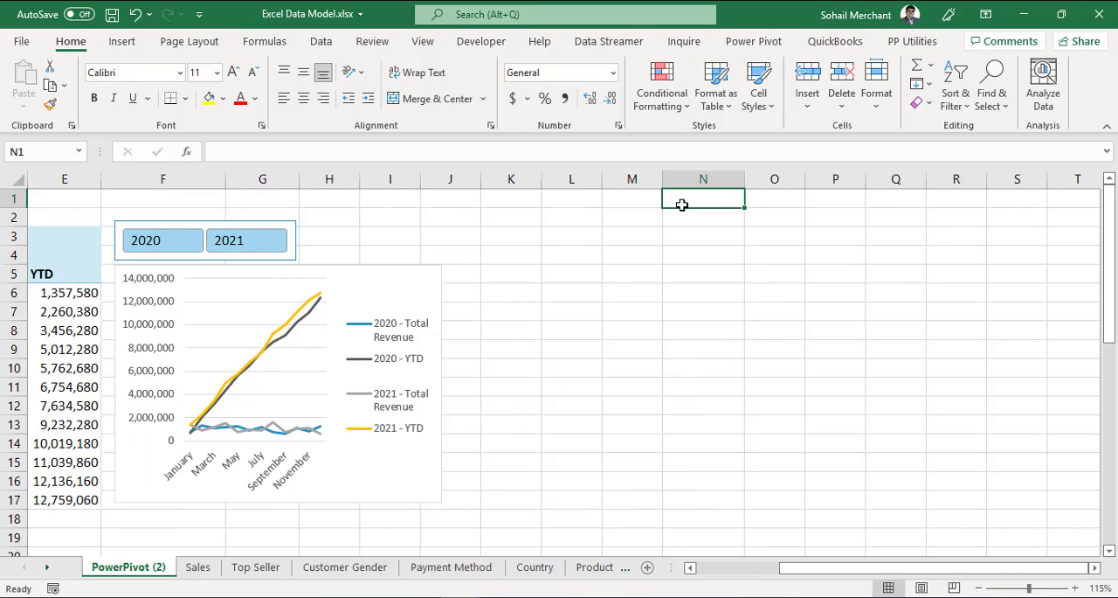
{"action": "mouse_move", "coordinate": [687, 199]}
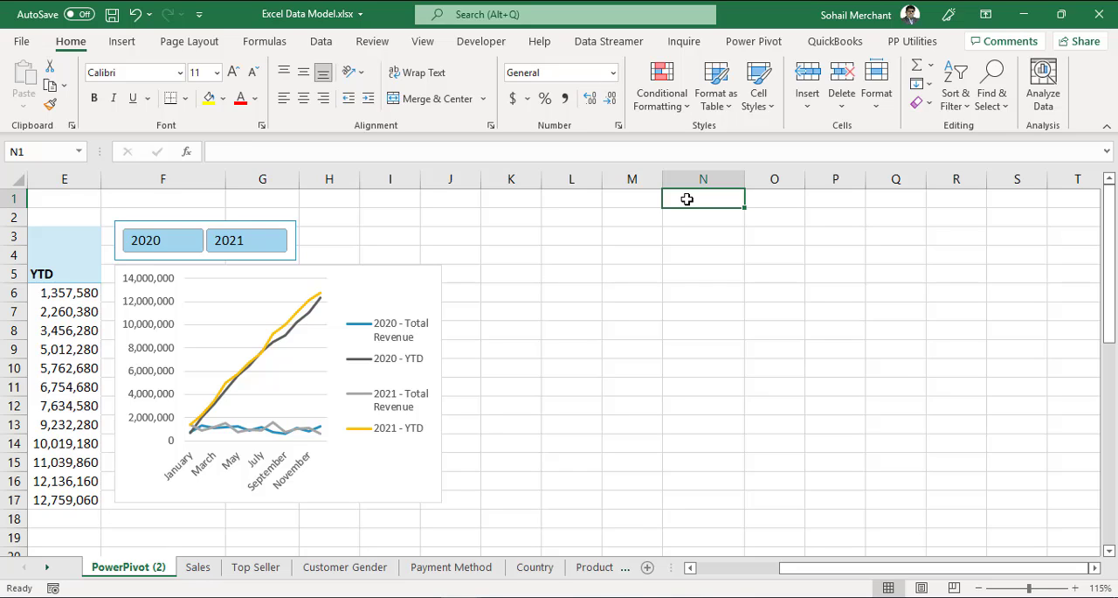
Enter Measure Slicer, Total Revenue and YTD in column N and make it a table with headers
{"action": "type", "text": "Measure Slicer"}
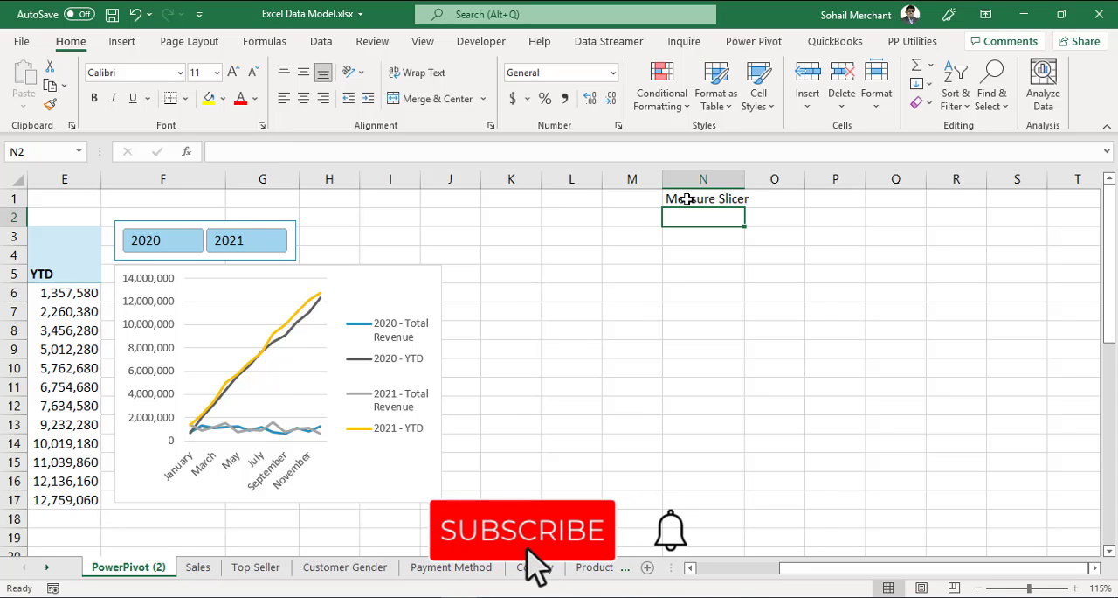
{"action": "type", "text": "Total Revenue"}
{"action": "left_click", "coordinate": [703, 236]}
{"action": "type", "text": "YTD"}
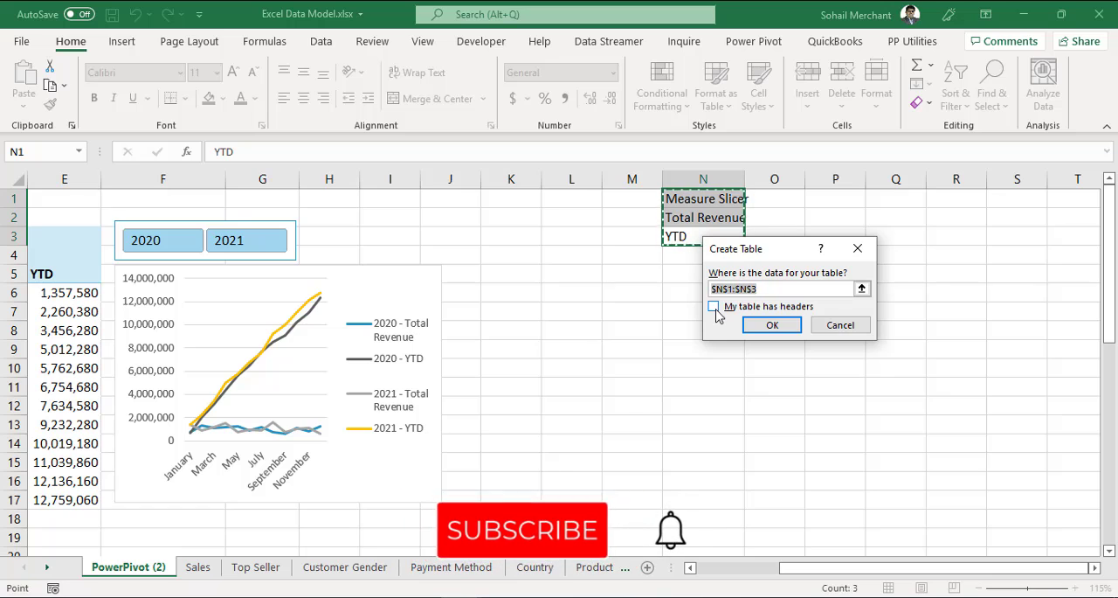
{"action": "left_click", "coordinate": [772, 325]}
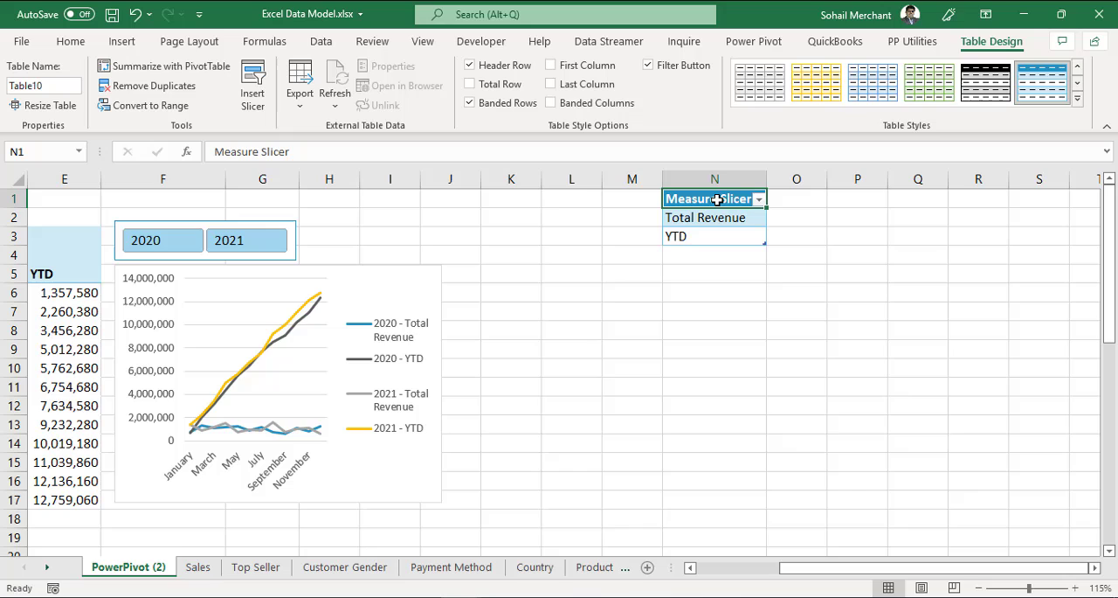
{"action": "left_click", "coordinate": [753, 42]}
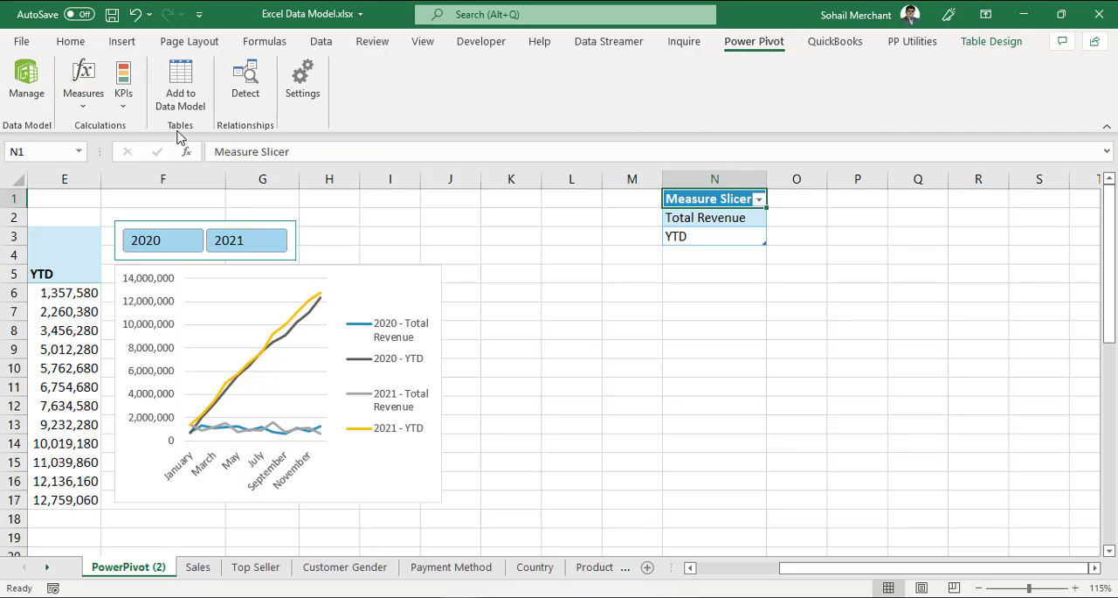
Add the Measure Slicer table to the data model and rename it Slicer Selection
{"action": "left_click", "coordinate": [26, 79]}
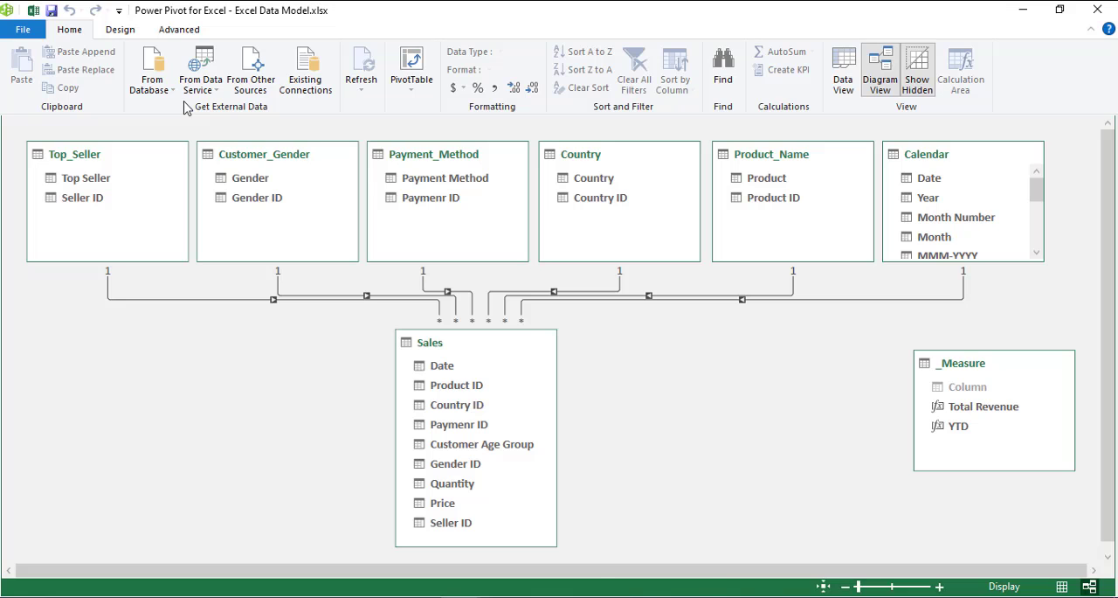
{"action": "scroll", "scroll_direction": "right", "scroll_amount": 3}
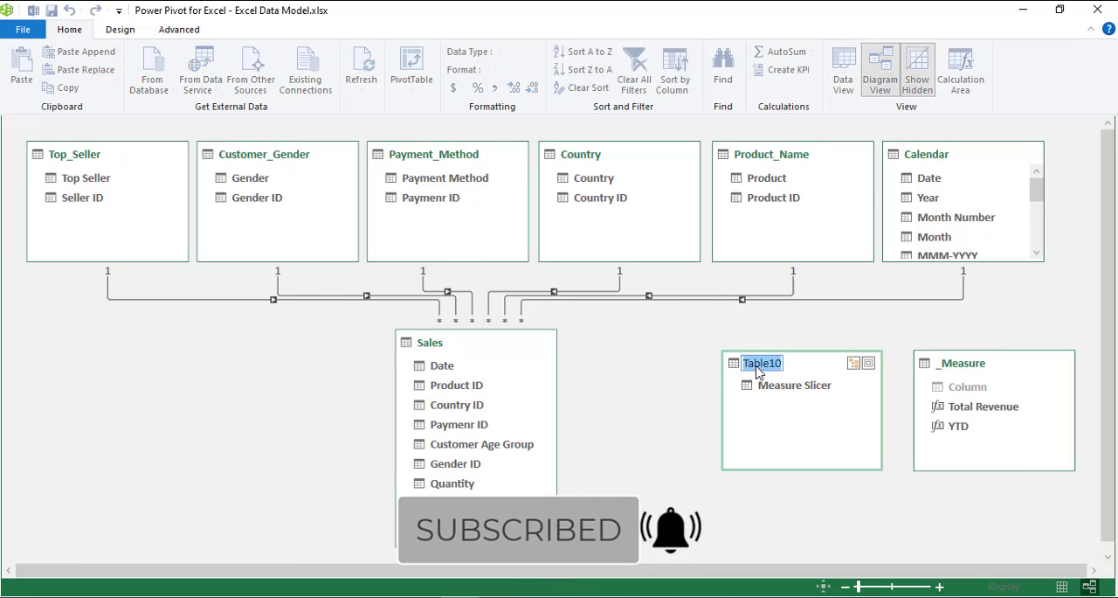
{"action": "type", "text": "Slicer Selection"}
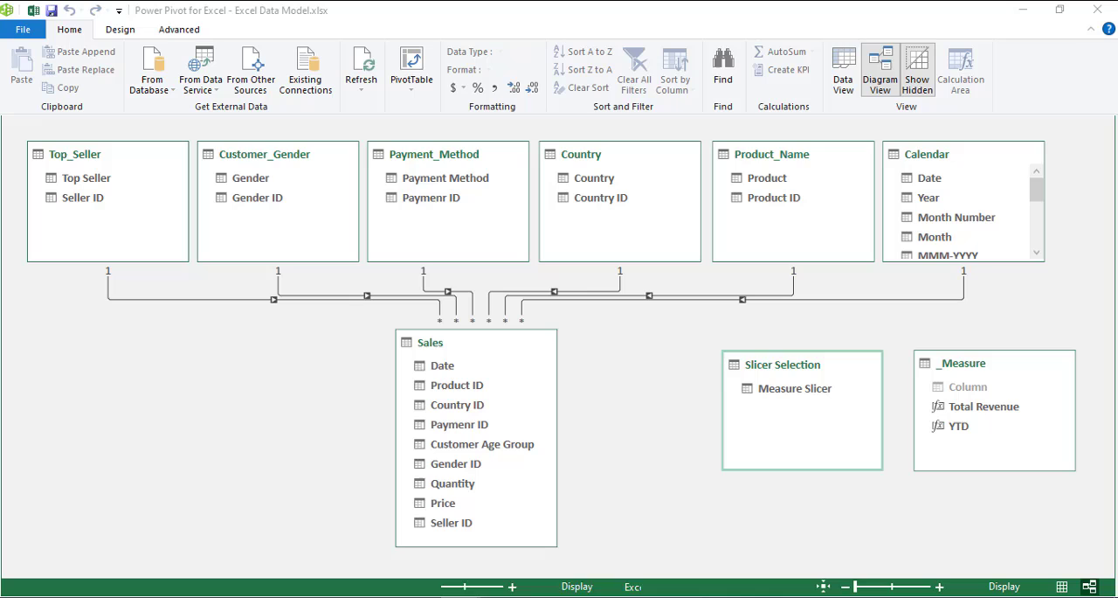
{"action": "left_click", "coordinate": [1024, 11]}
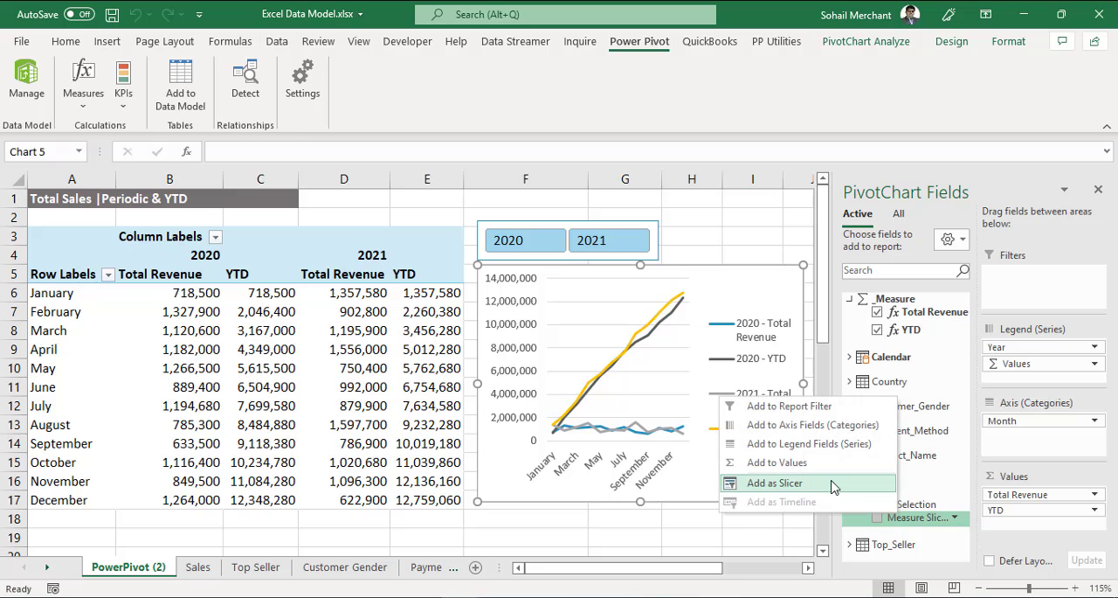
Insert a two-column Measure Slicer with its header hidden
{"action": "left_click", "coordinate": [776, 482]}
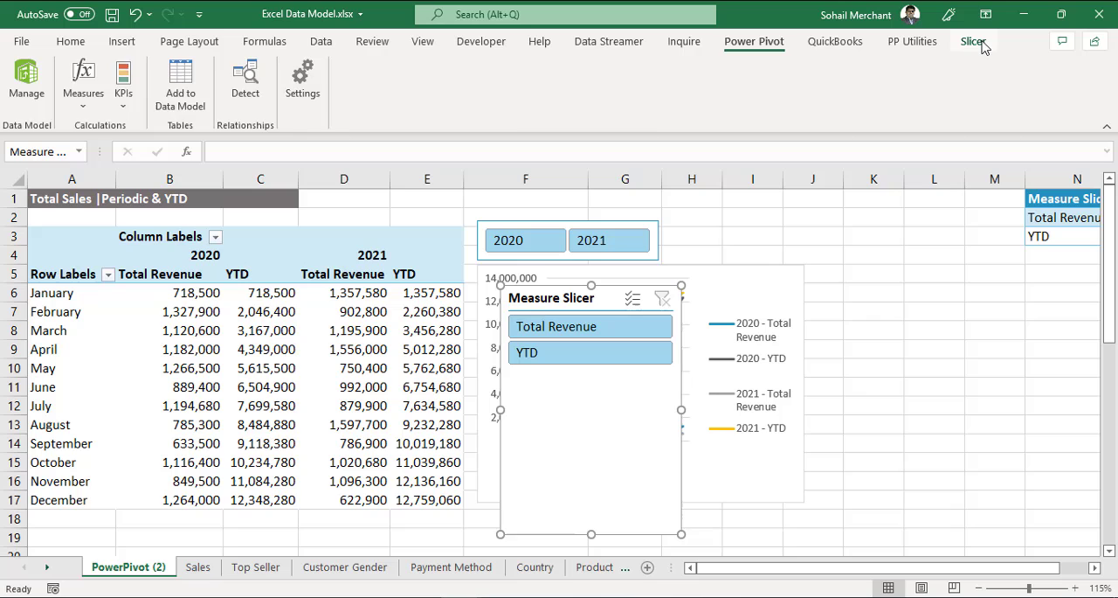
{"action": "left_click", "coordinate": [972, 42]}
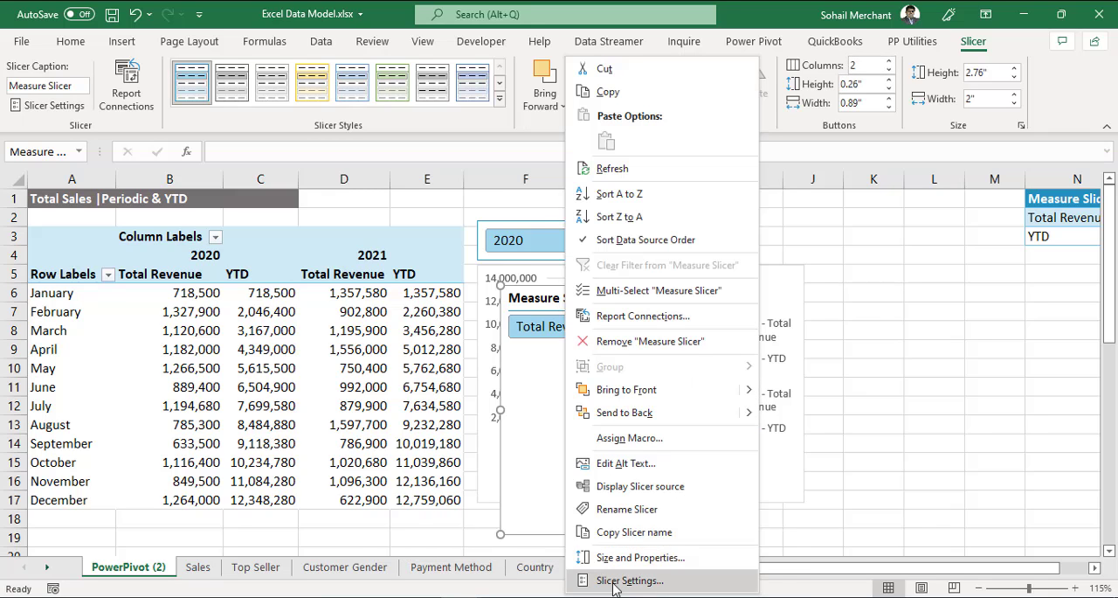
{"action": "left_click", "coordinate": [629, 580]}
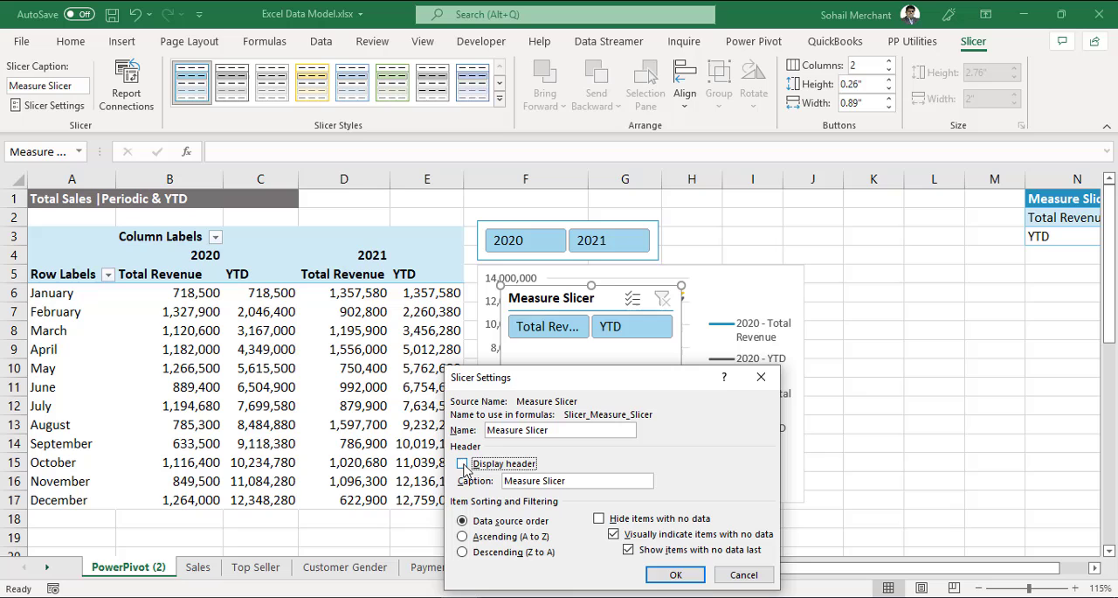
{"action": "left_click", "coordinate": [675, 573]}
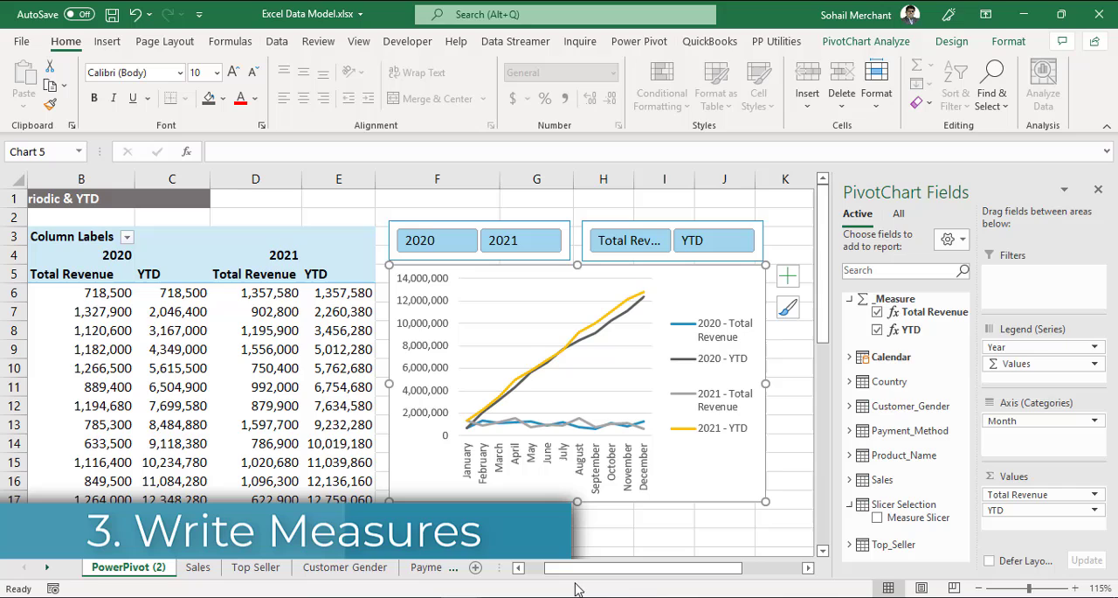
{"action": "mouse_move", "coordinate": [629, 241]}
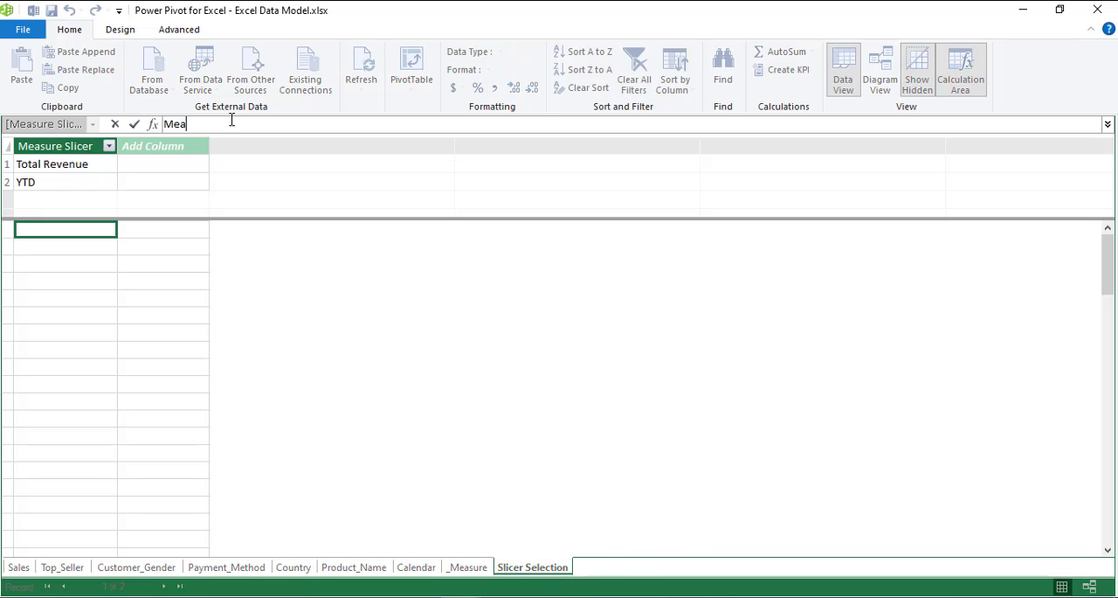
Enter Measure Selection:=IFERROR(VALUES('Slicer Selection'[Measure Slicer]),BLANK()) in the Slicer Selection table
{"action": "type", "text": "Measure Selection:="}
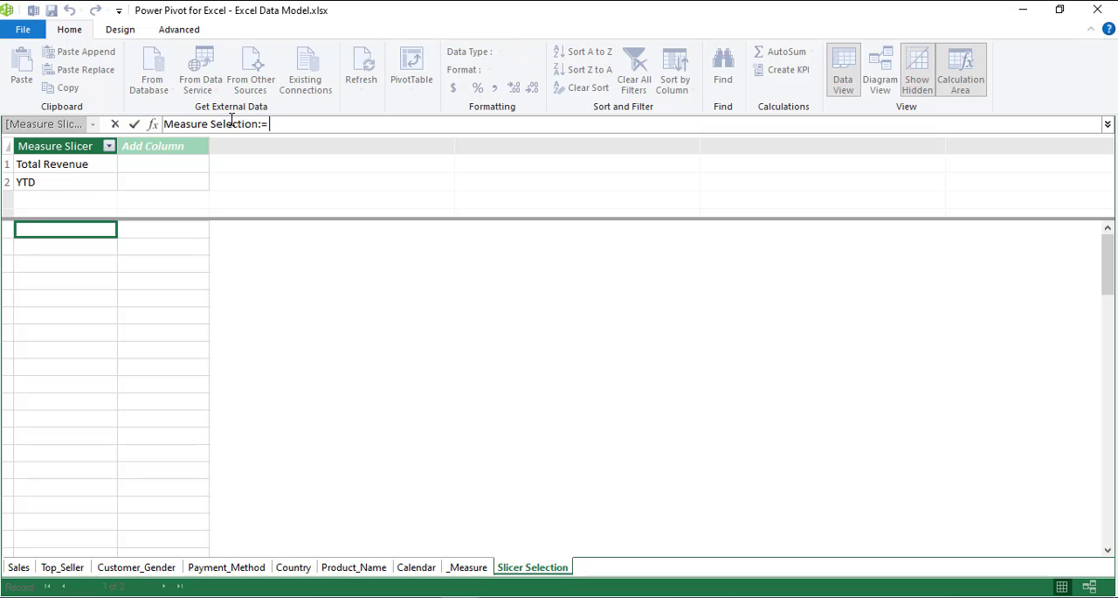
{"action": "type", "text": "Values("}
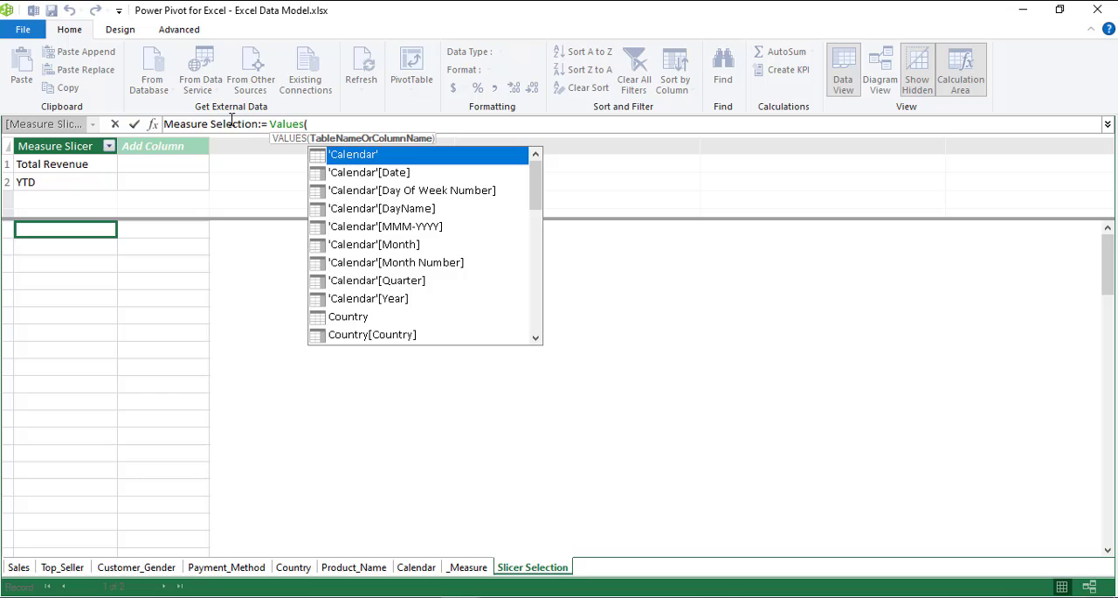
{"action": "type", "text": "Measure Slicer]"}
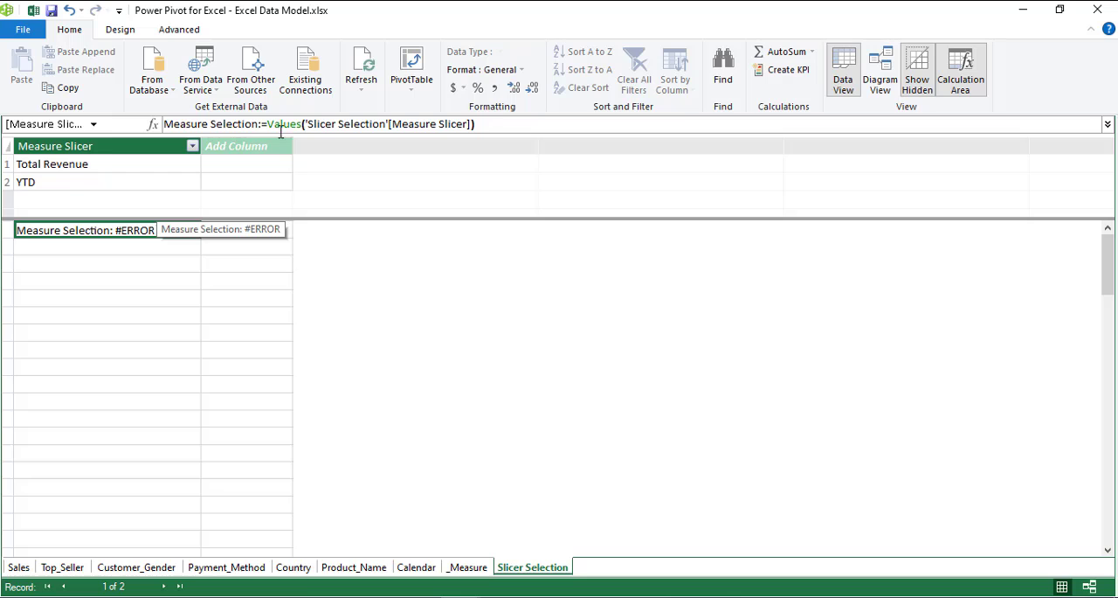
{"action": "left_click", "coordinate": [269, 122]}
{"action": "type", "text": "IFERROR("}
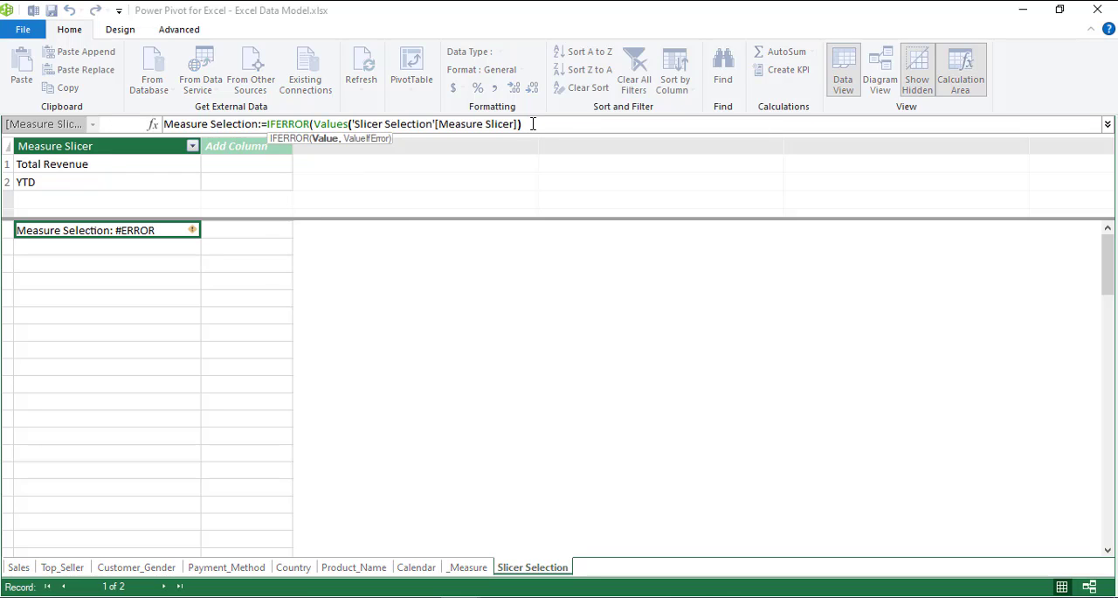
{"action": "type", "text": ",blan"}
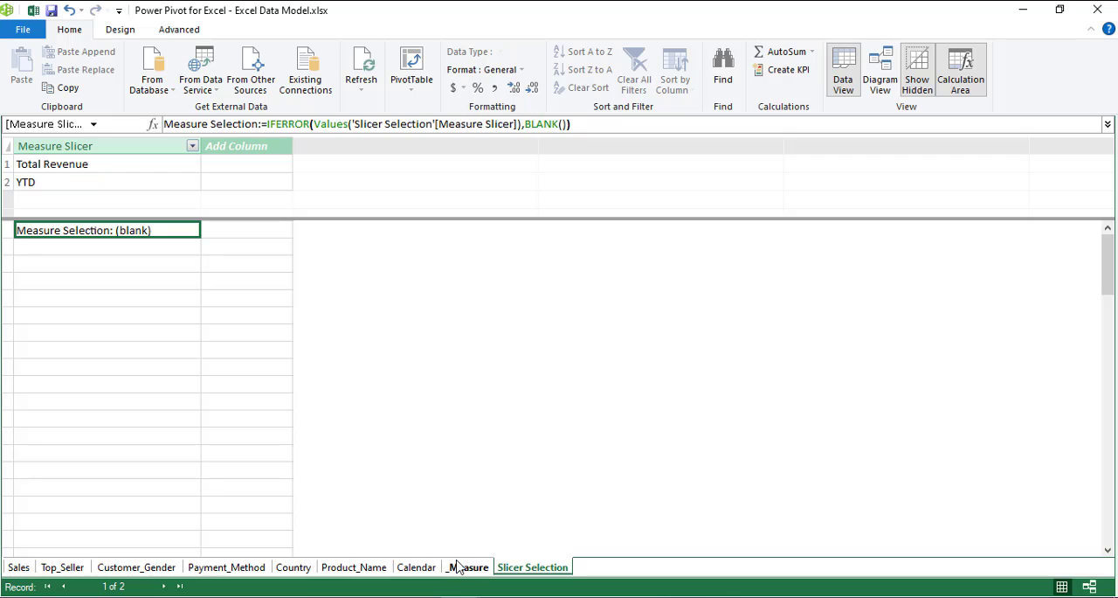
In the _Measure table begin Measures Selection Line:=IF([Measure Selection]="YTD",[YTD],..
{"action": "left_click", "coordinate": [468, 566]}
{"action": "type", "text": "Measures Selection L"}
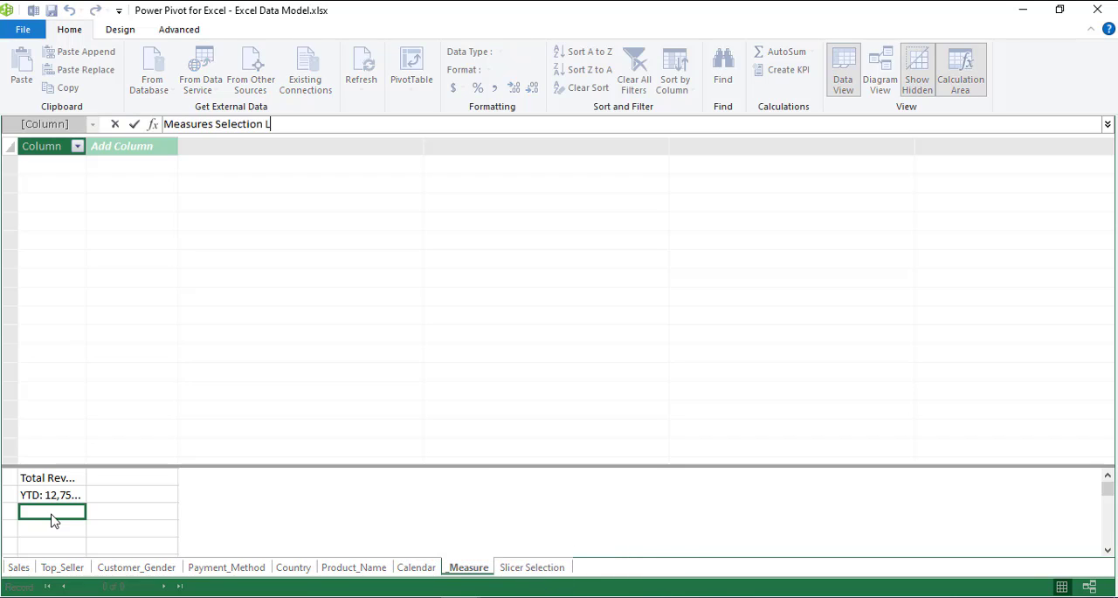
{"action": "type", "text": "ine:"}
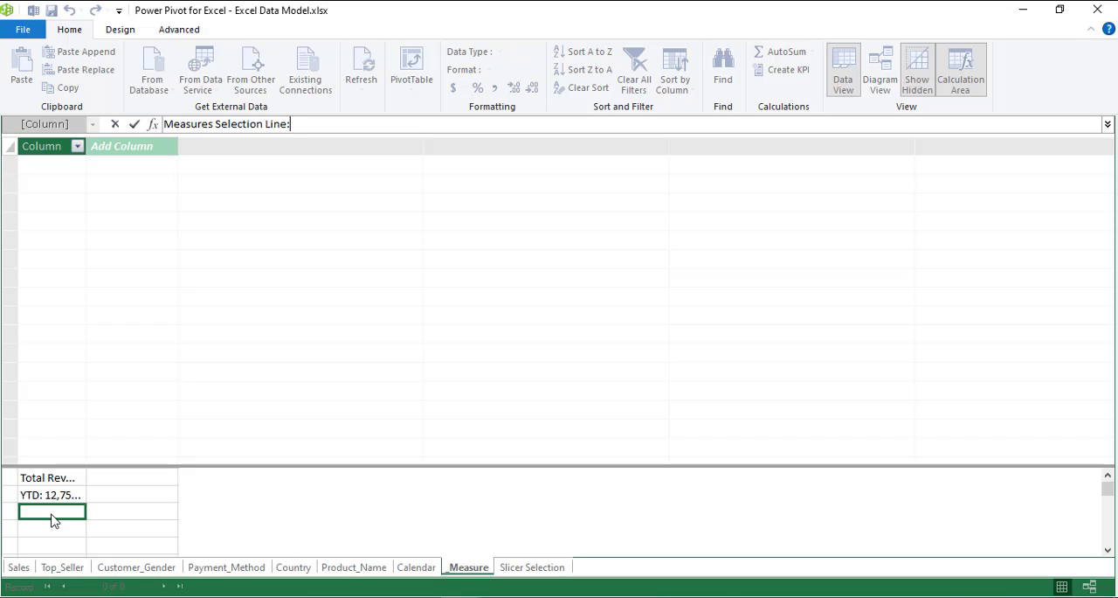
{"action": "type", "text": "=IF([Measure Selection]"}
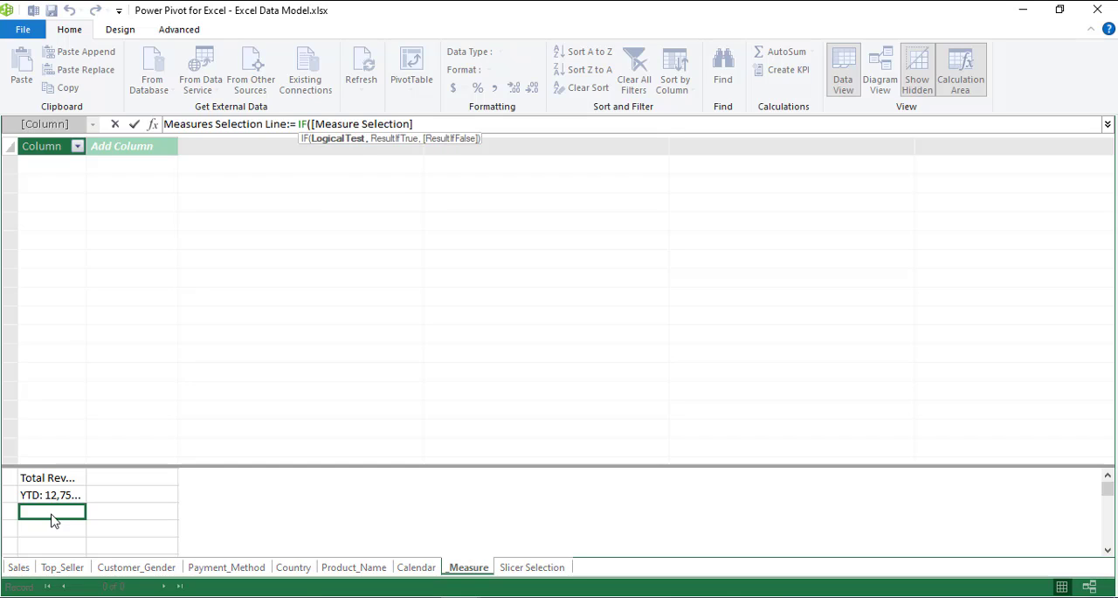
{"action": "type", "text": "=\"Y"}
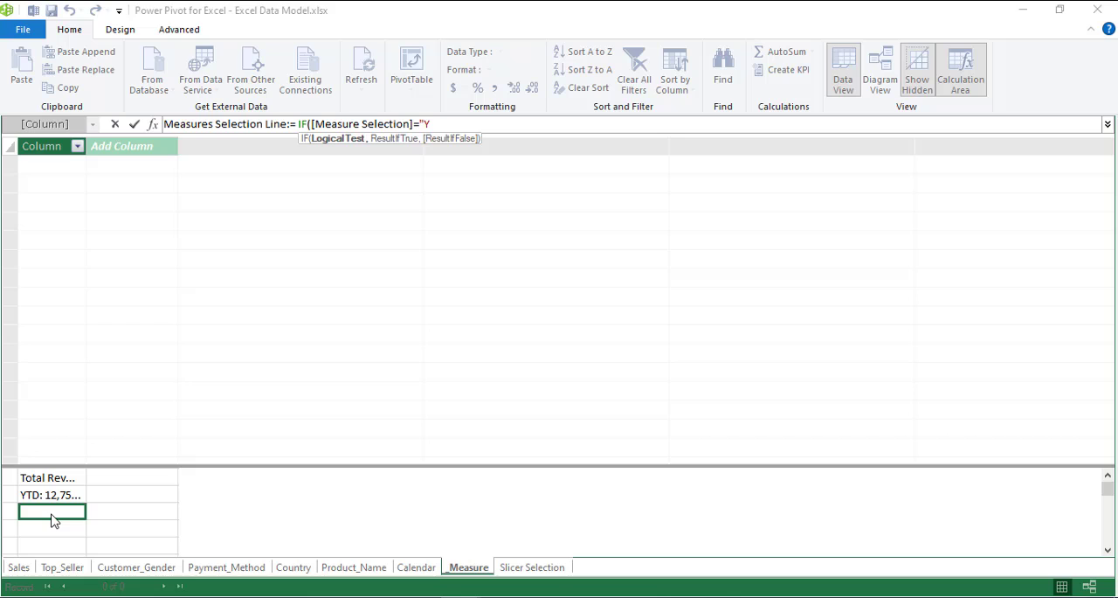
{"action": "type", "text": "TD\","}
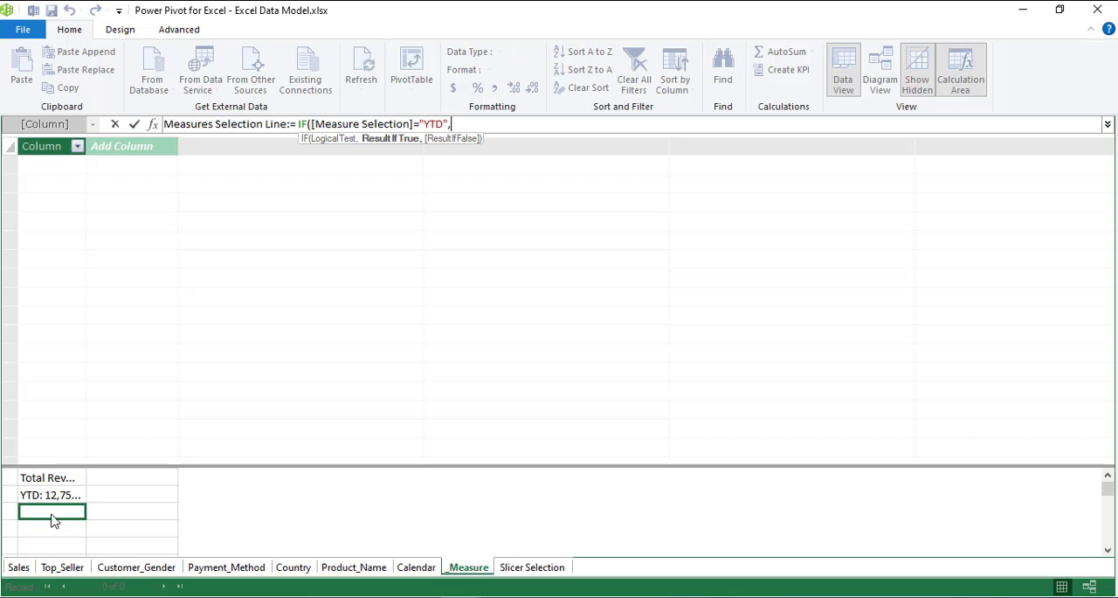
{"action": "type", "text": ",[YTD],"}
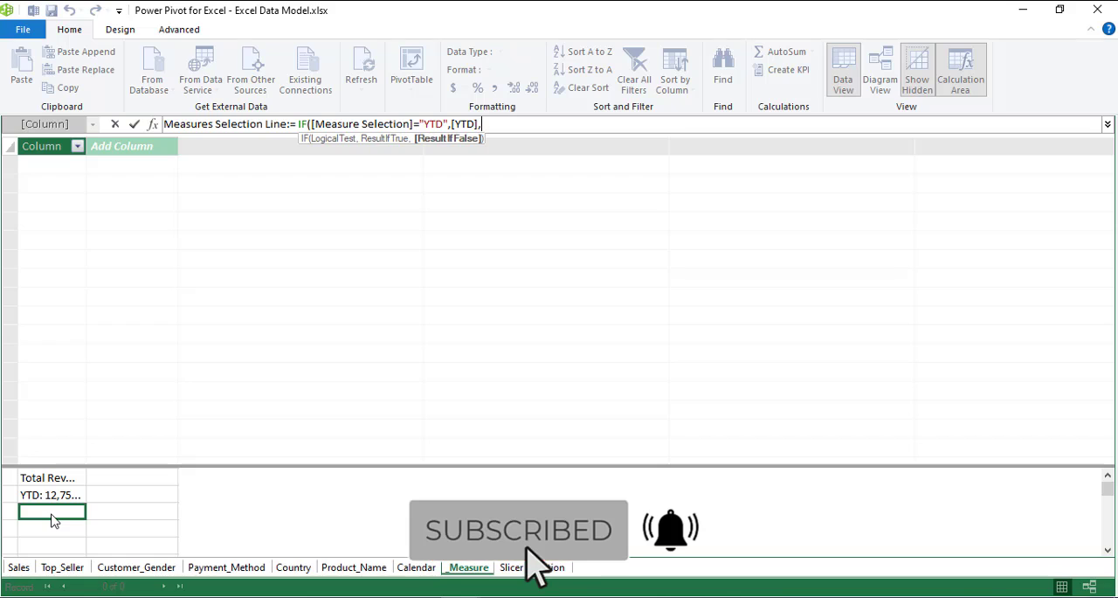
Complete the nested IF returning [Total Revenue] for "Total Revenue", else BLANK()
{"action": "type", "text": "if"}
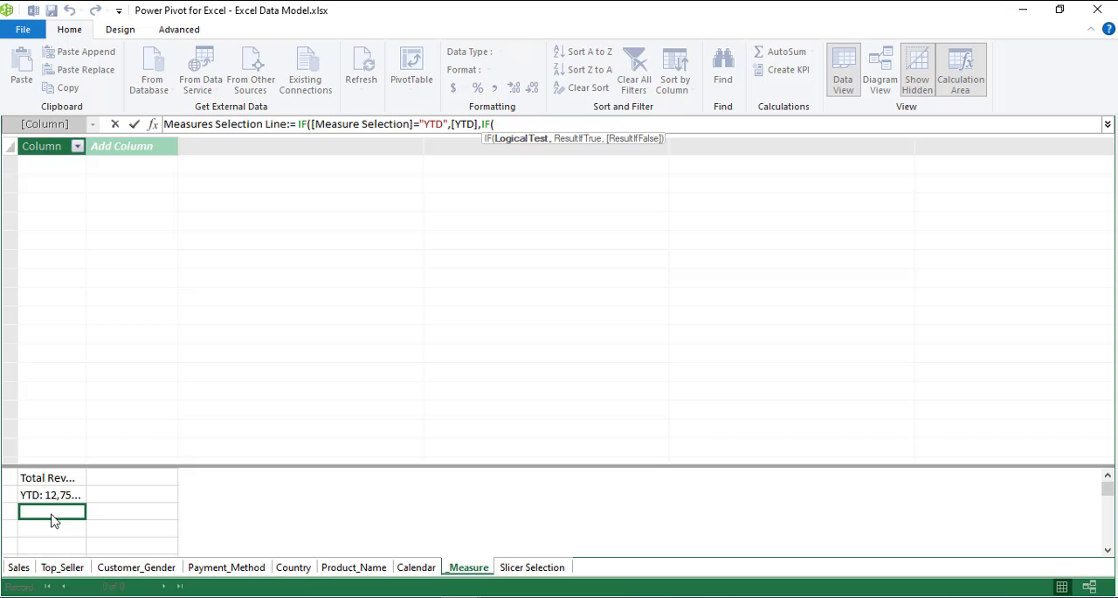
{"action": "type", "text": "[Measure Selection]"}
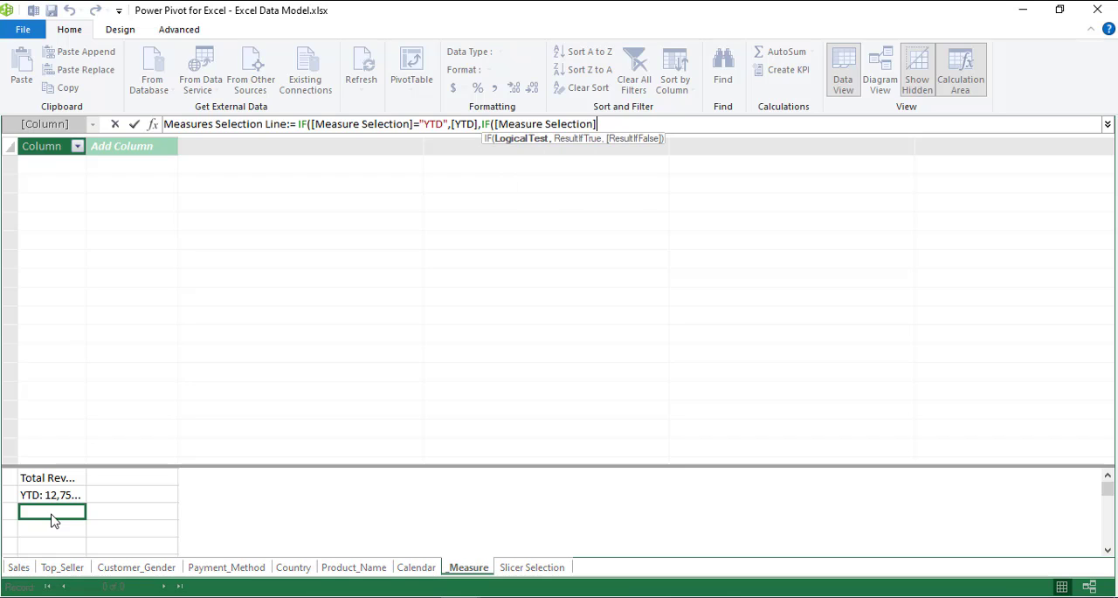
{"action": "type", "text": "=\""}
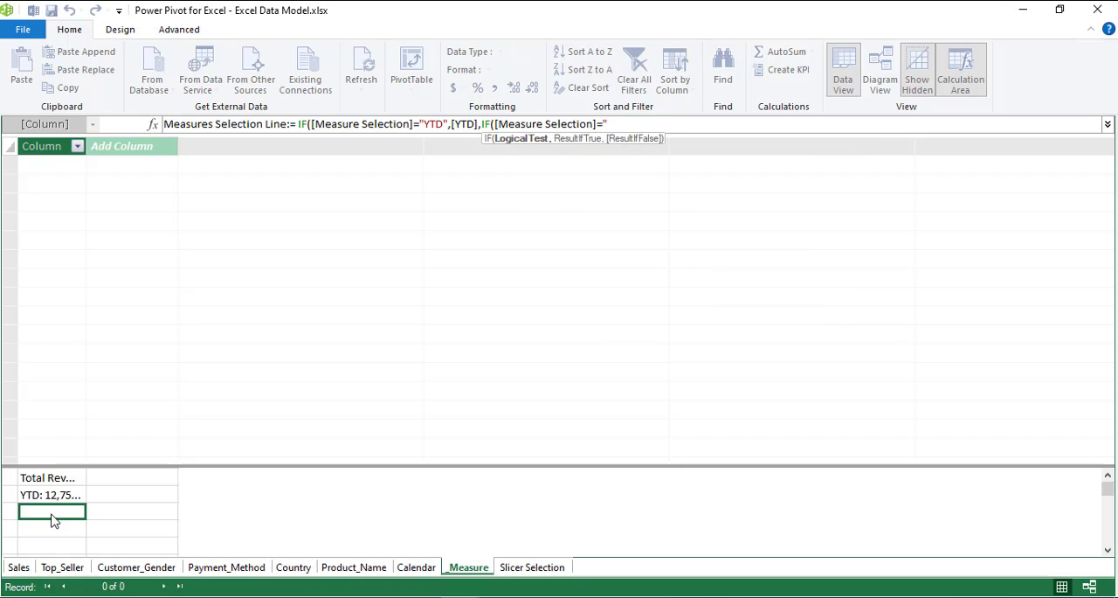
{"action": "type", "text": "Total Revenue\","}
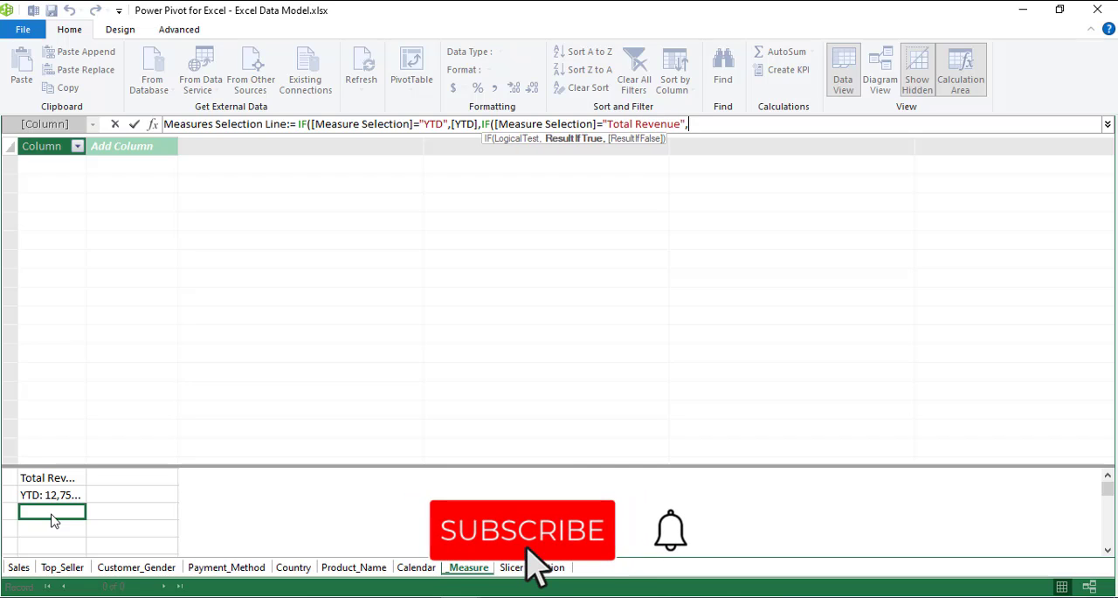
{"action": "type", "text": "[tot"}
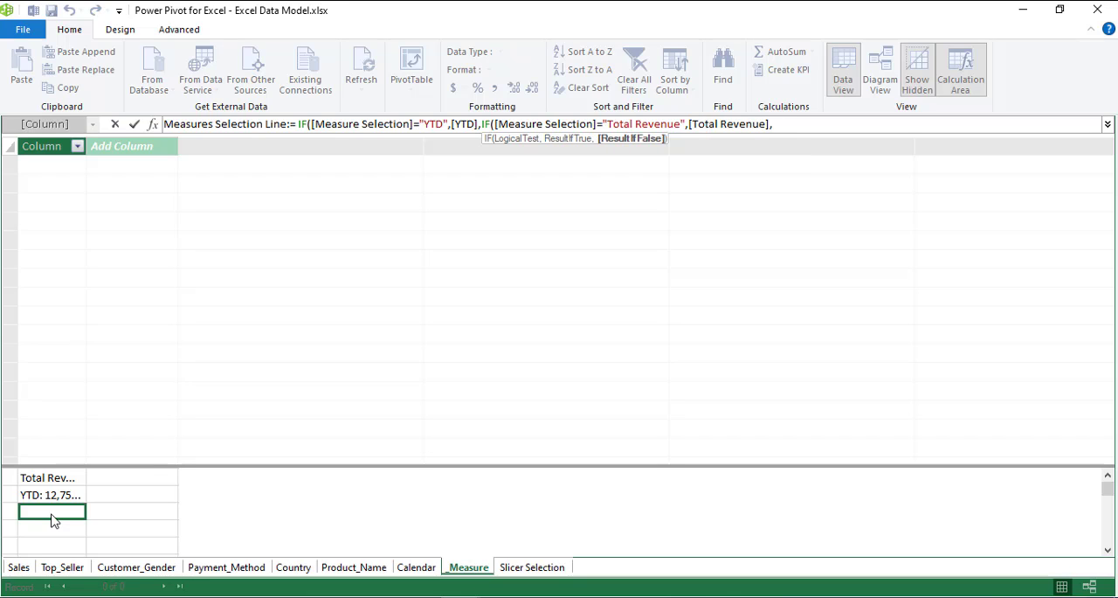
{"action": "type", "text": "b"}
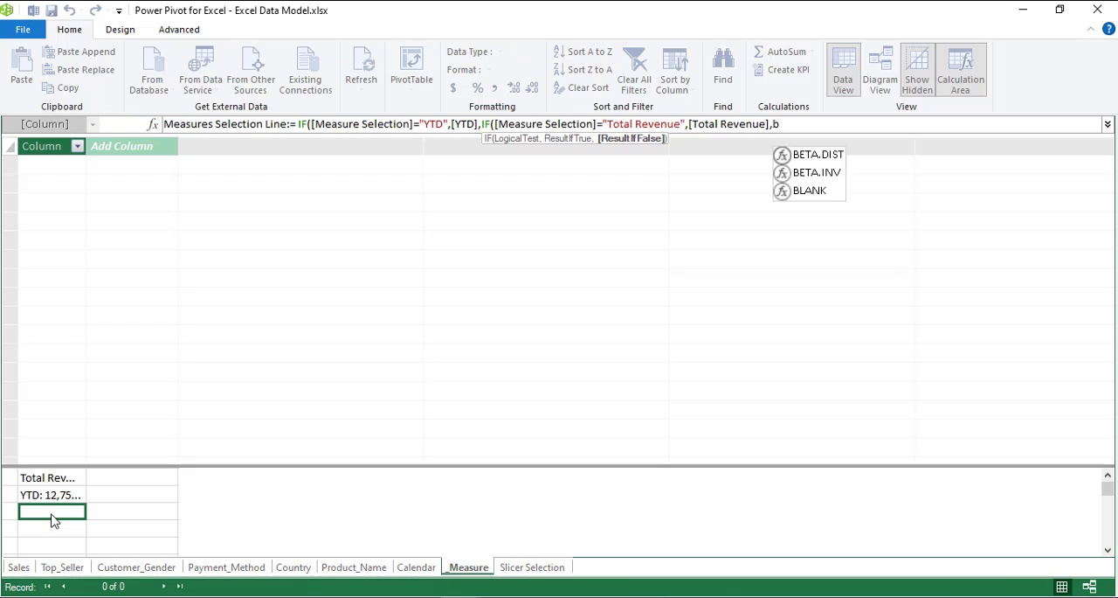
{"action": "type", "text": "BLANK()"}
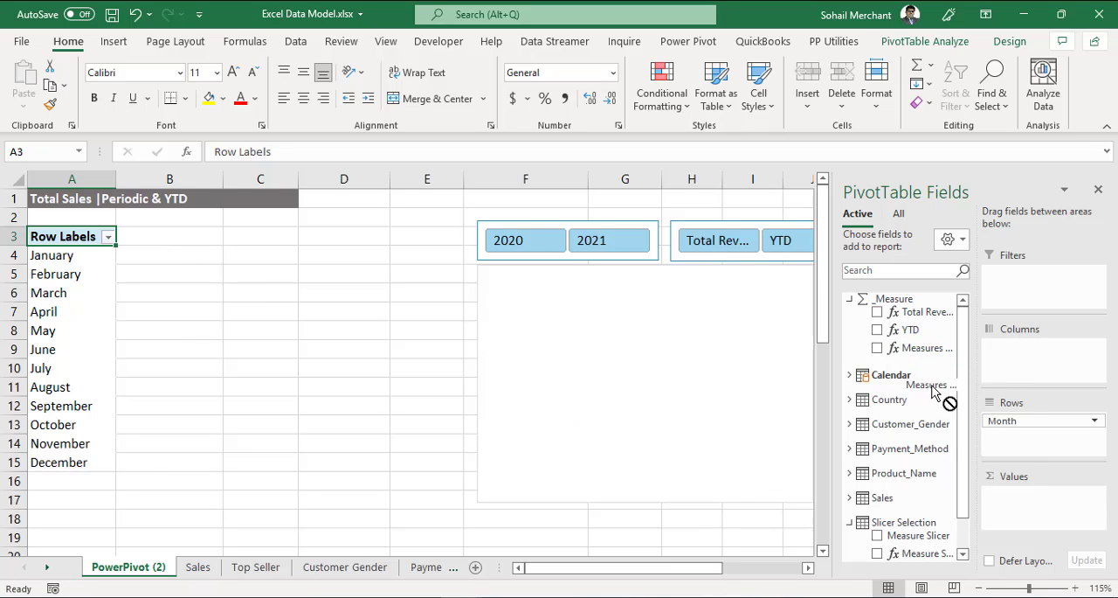
Make Measures Selection Line the pivot table's only value field
{"action": "left_click", "coordinate": [877, 346]}
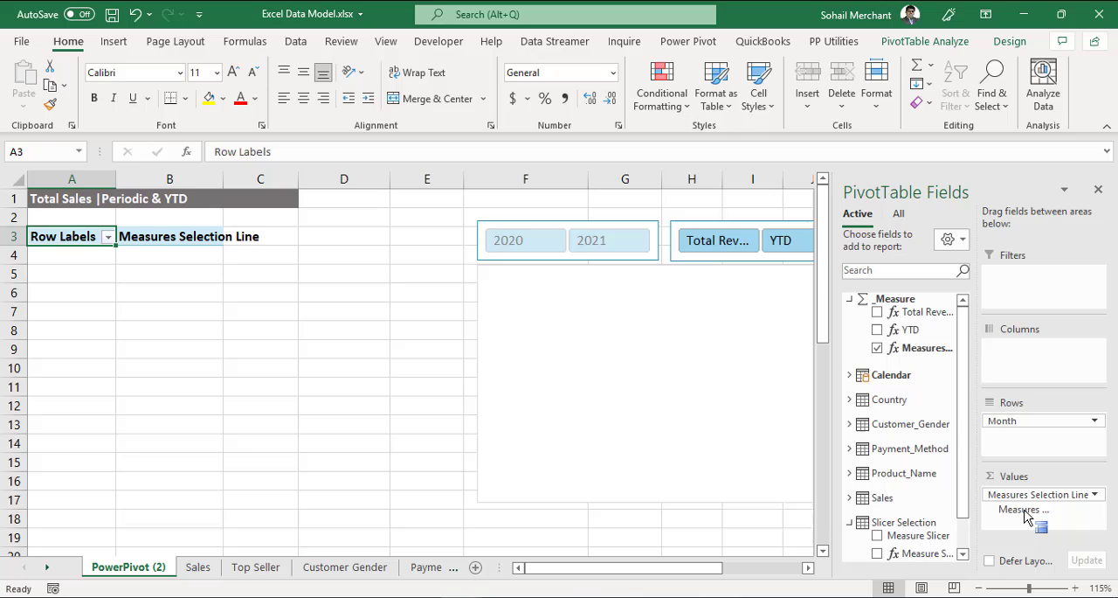
{"action": "mouse_move", "coordinate": [718, 242]}
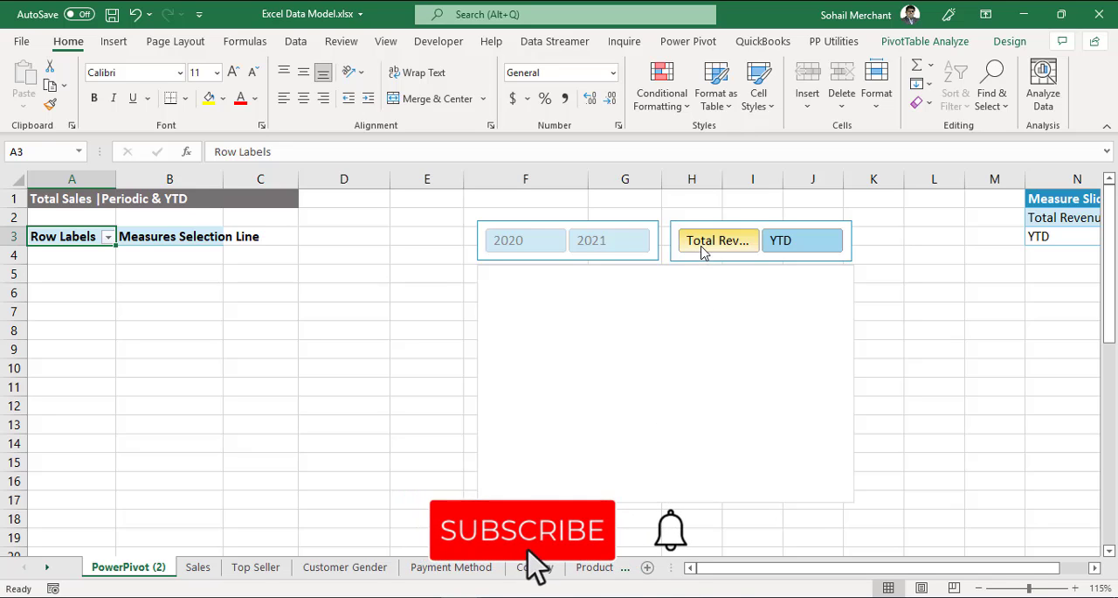
Switch the chart between Total Revenue and YTD via the measure slicer, landing on YTD
{"action": "left_click", "coordinate": [717, 241]}
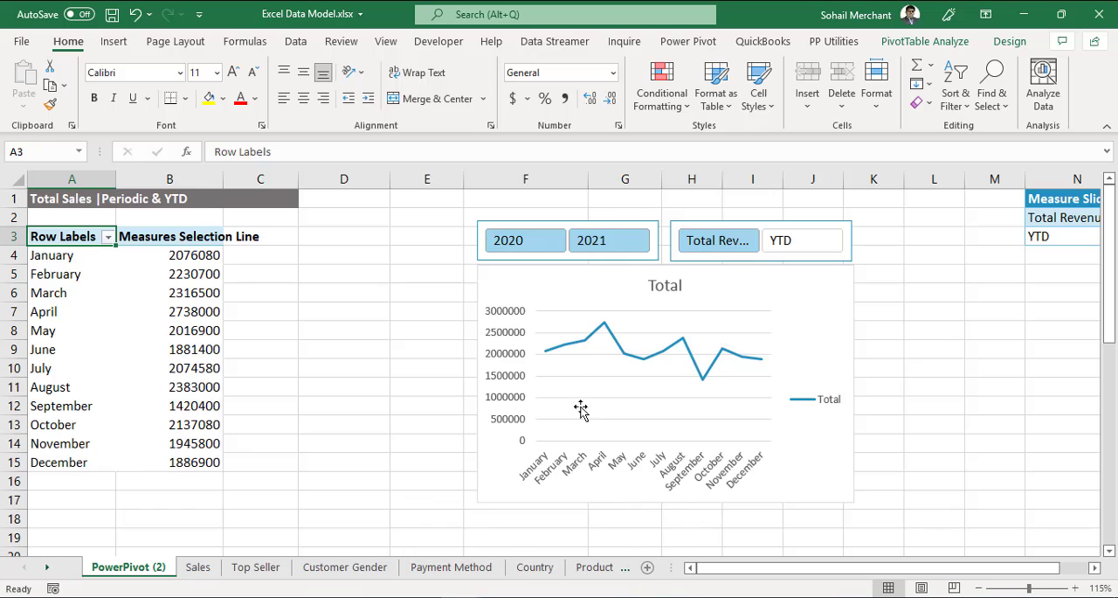
{"action": "left_click", "coordinate": [800, 241]}
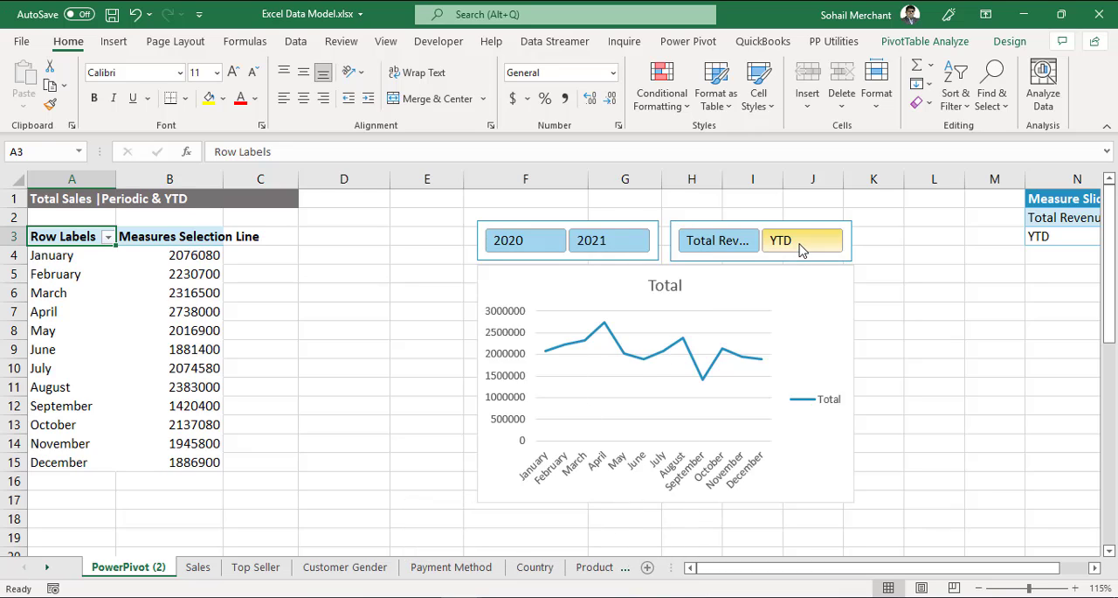
{"action": "left_click", "coordinate": [801, 241]}
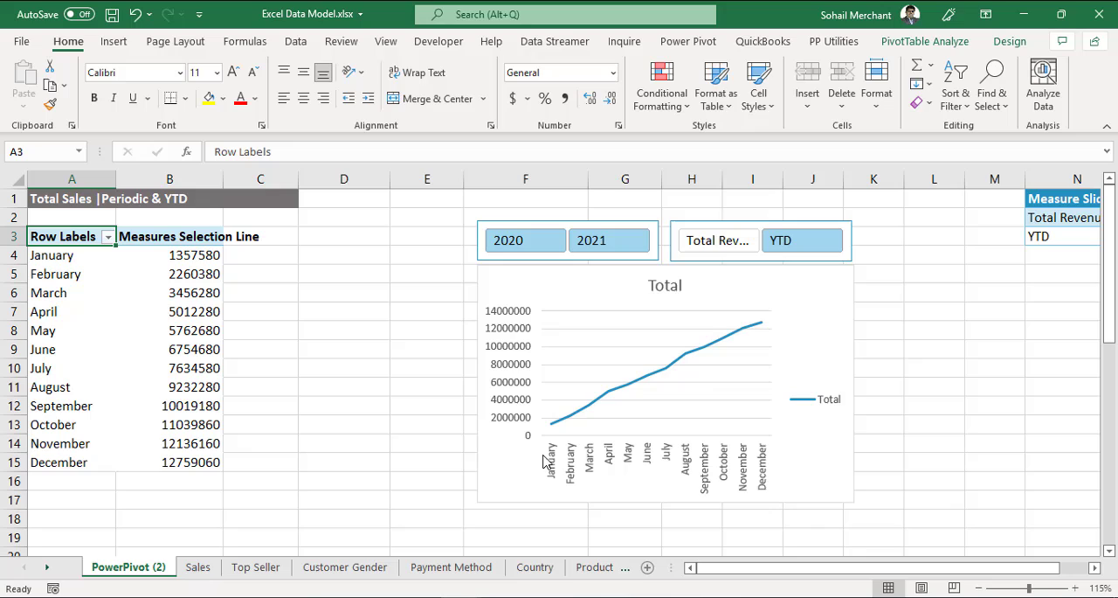
Filter the chart to 2020 then 2021 via the year slicer, showing the 2021 YTD line
{"action": "left_click", "coordinate": [524, 242]}
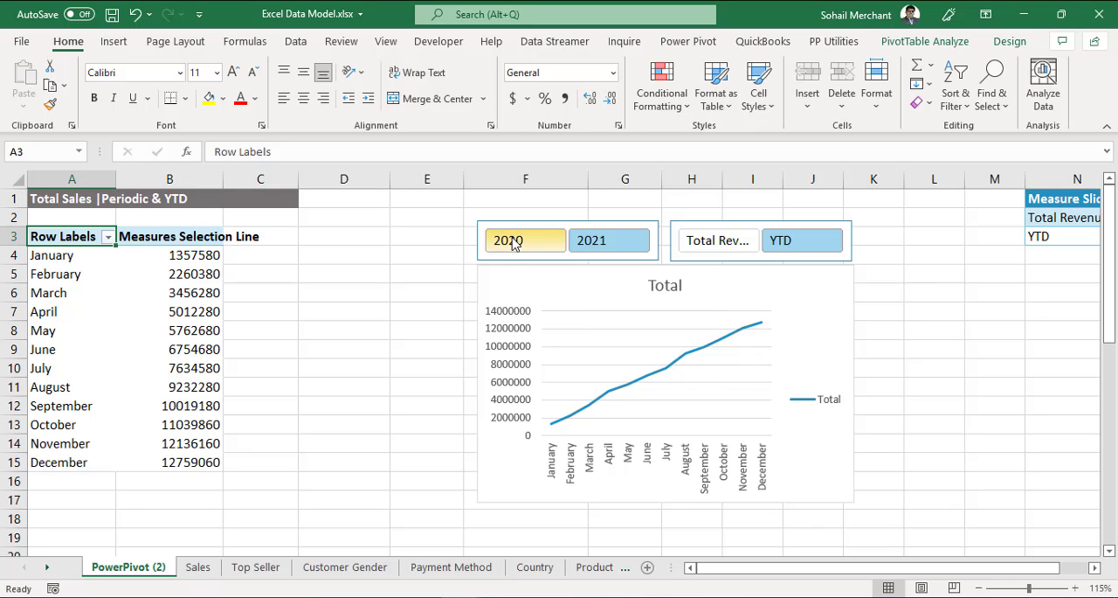
{"action": "left_click", "coordinate": [590, 241]}
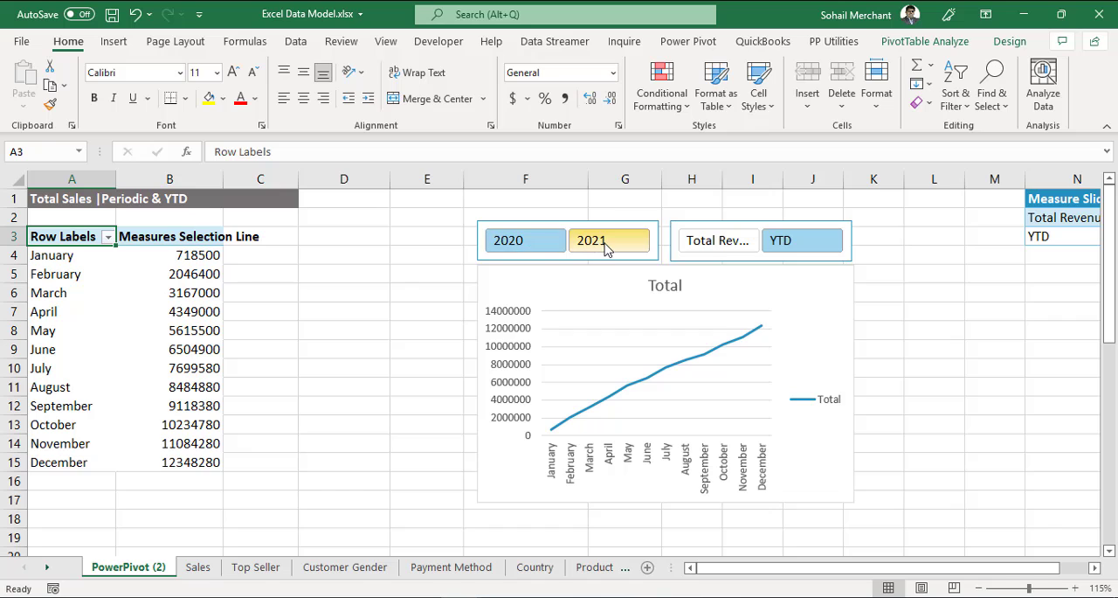
{"action": "left_click", "coordinate": [525, 242]}
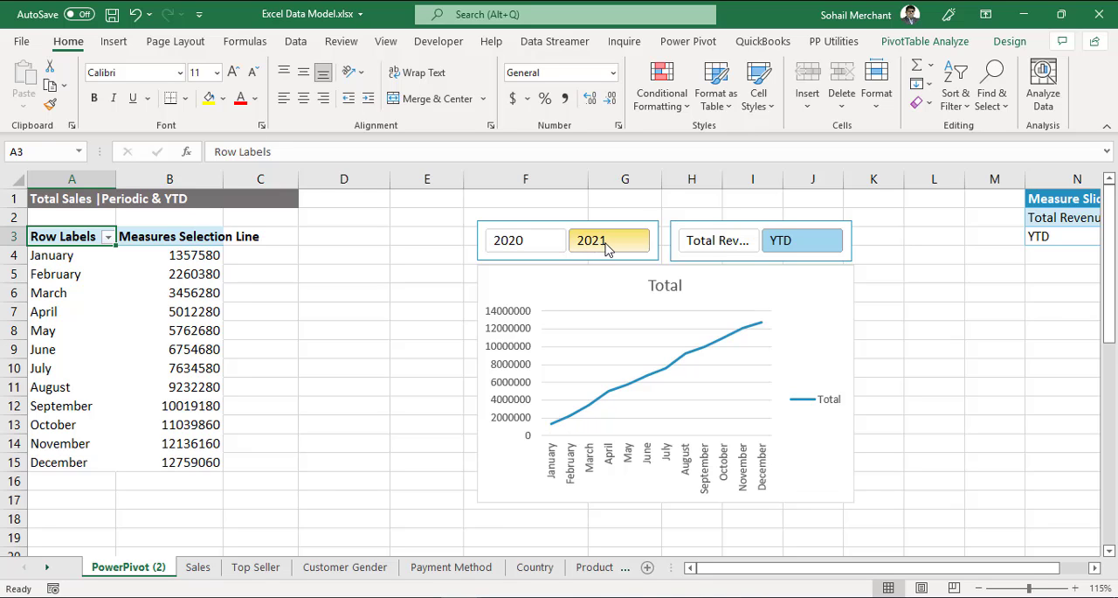